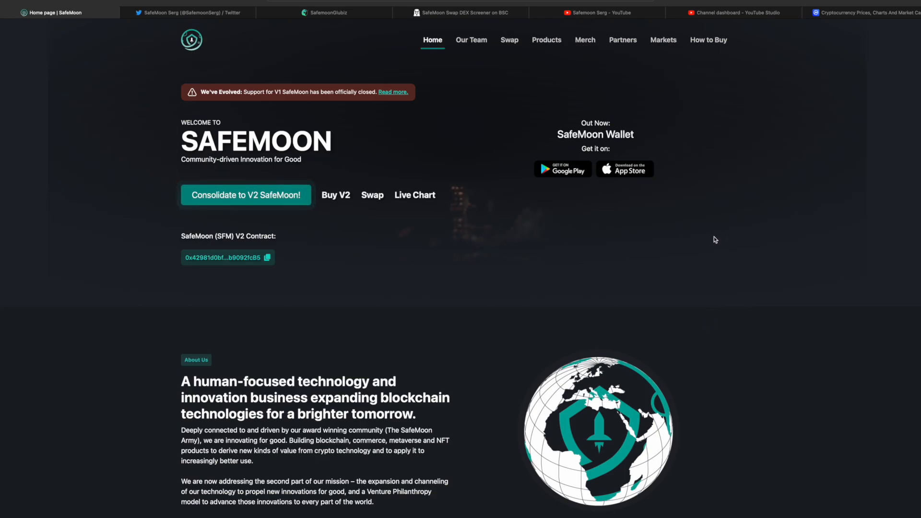
mouse_move(693, 305)
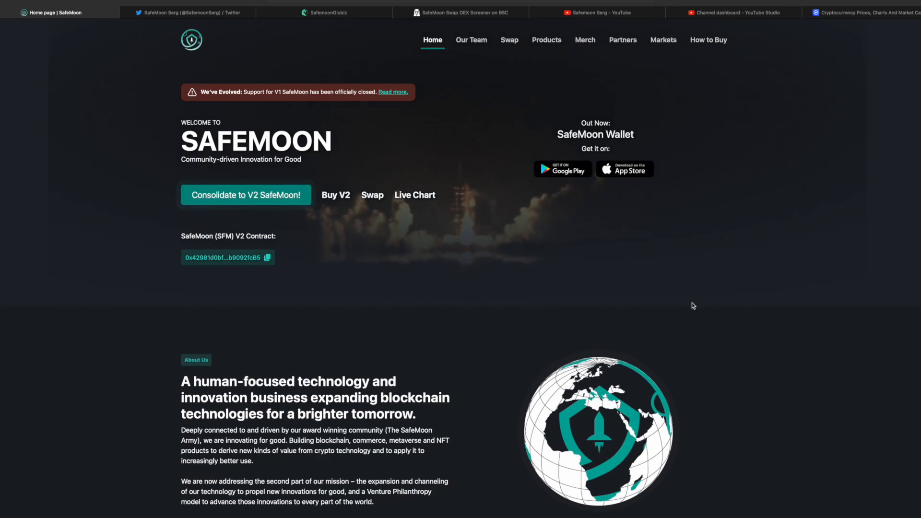
mouse_move(762, 326)
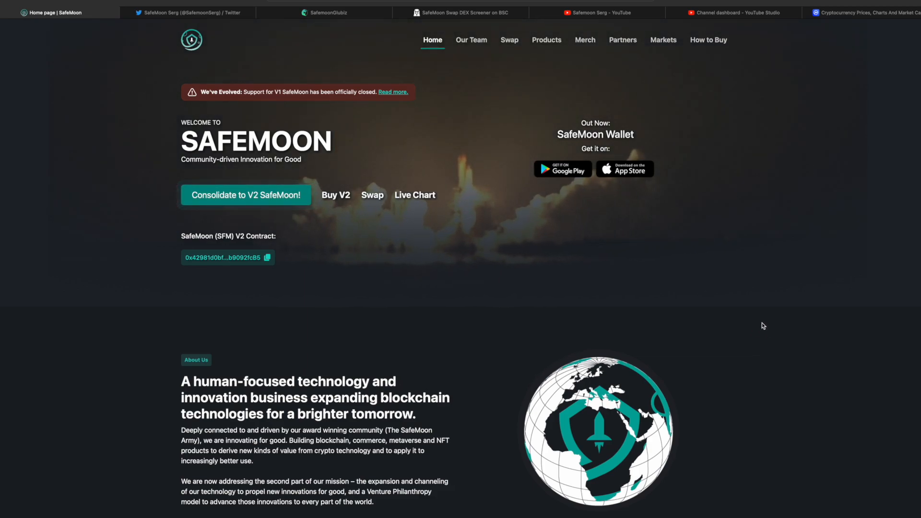
mouse_move(704, 317)
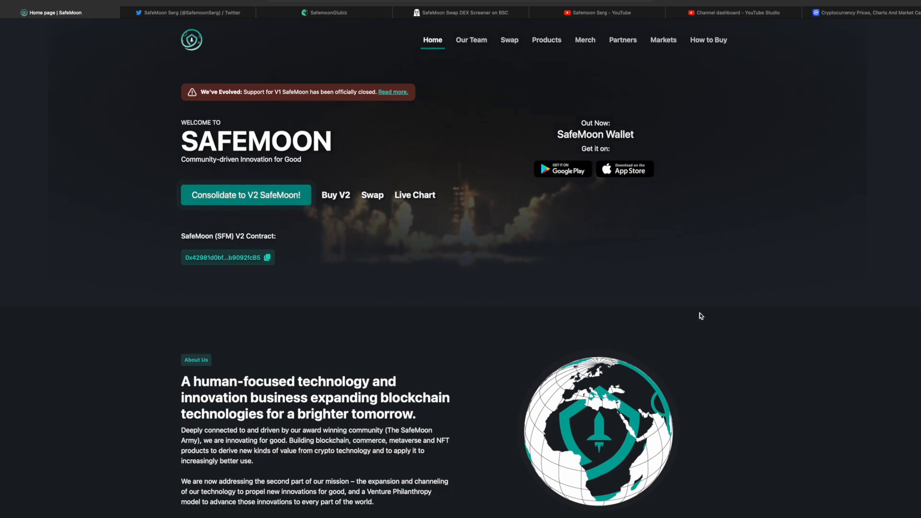
Show the SafeMoon Products page and scroll down to the Hard-Wallet and Exchange entries.
left_click(547, 40)
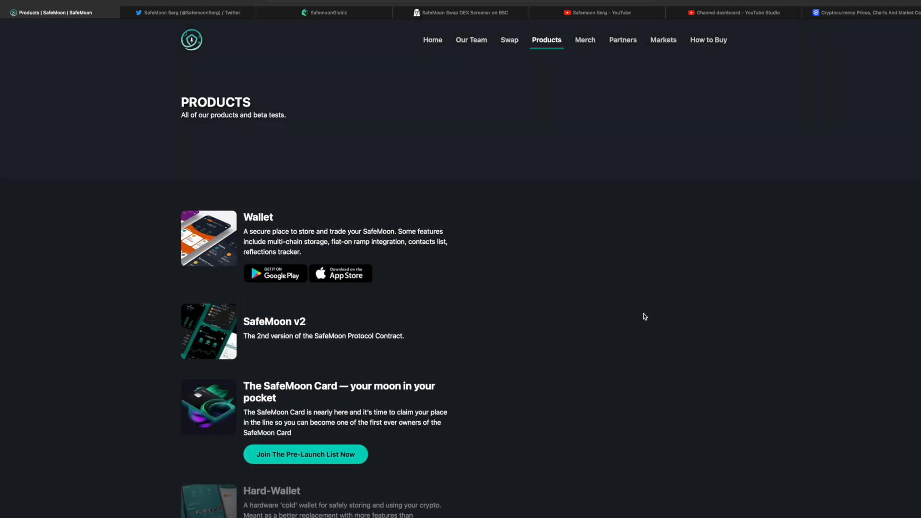
scroll("down", 3)
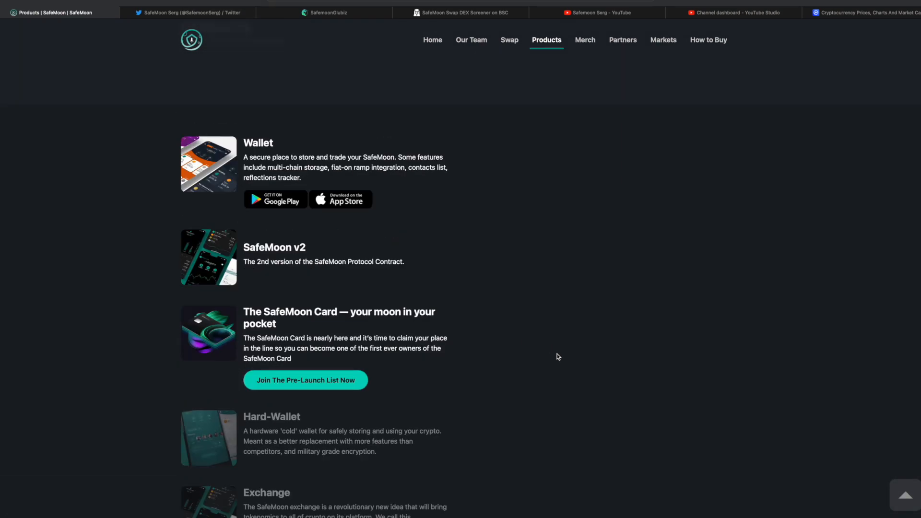
mouse_move(252, 310)
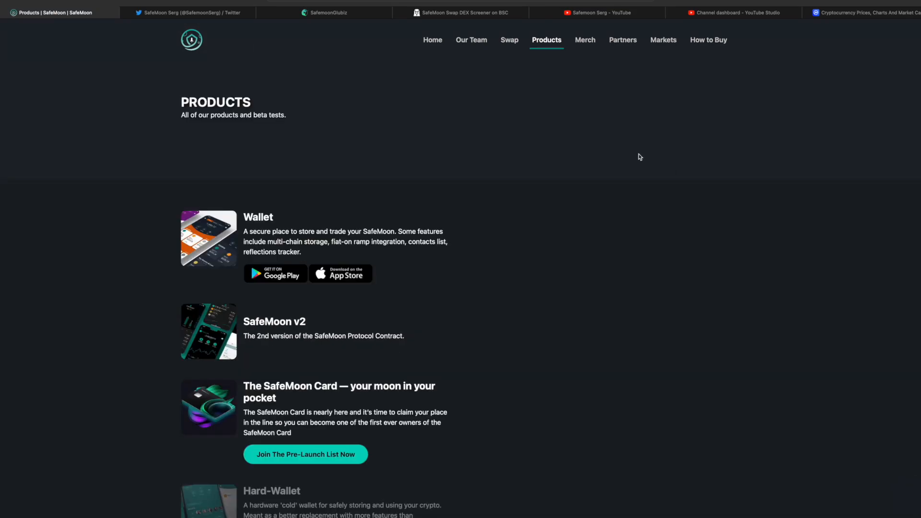
mouse_move(427, 44)
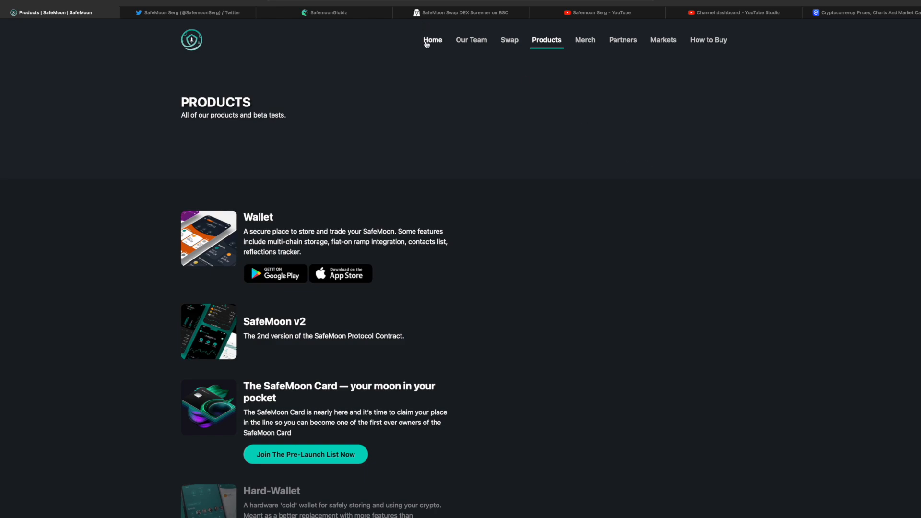
mouse_move(318, 119)
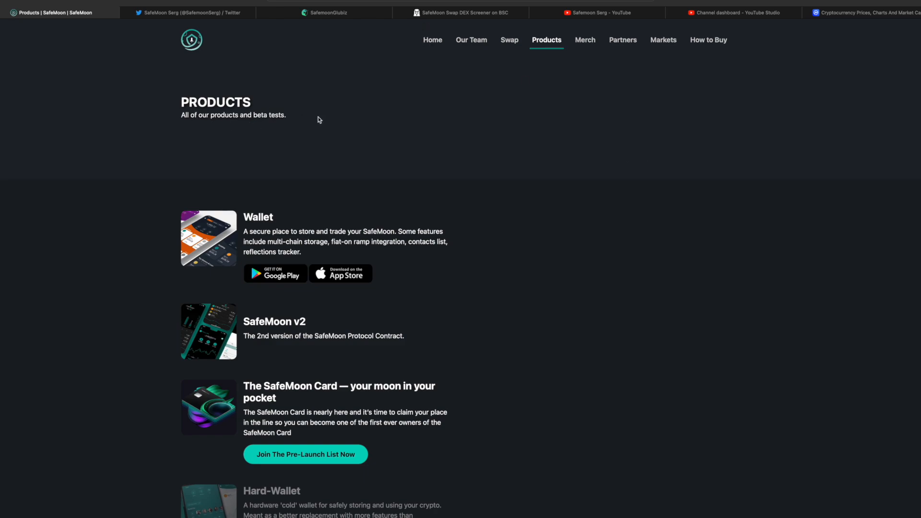
scroll("down", 3)
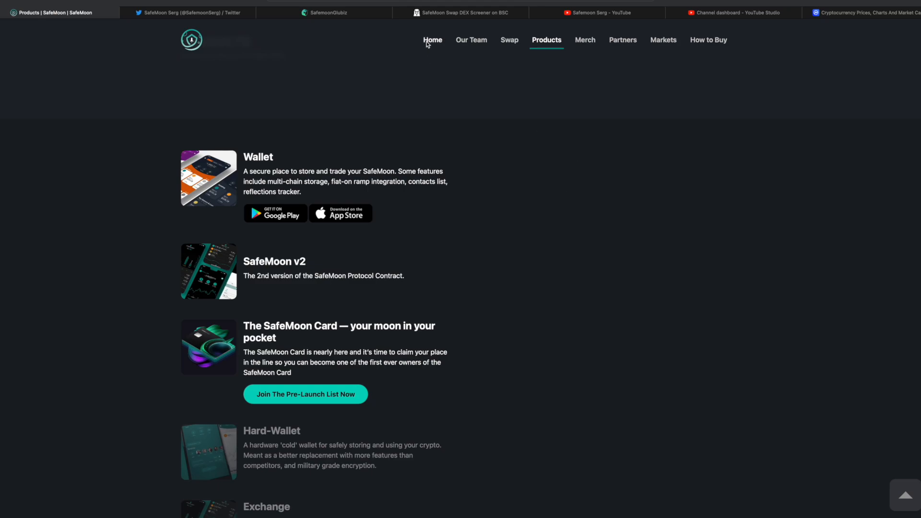
Return to the SafeMoon Home page and look over the About Us section.
left_click(433, 40)
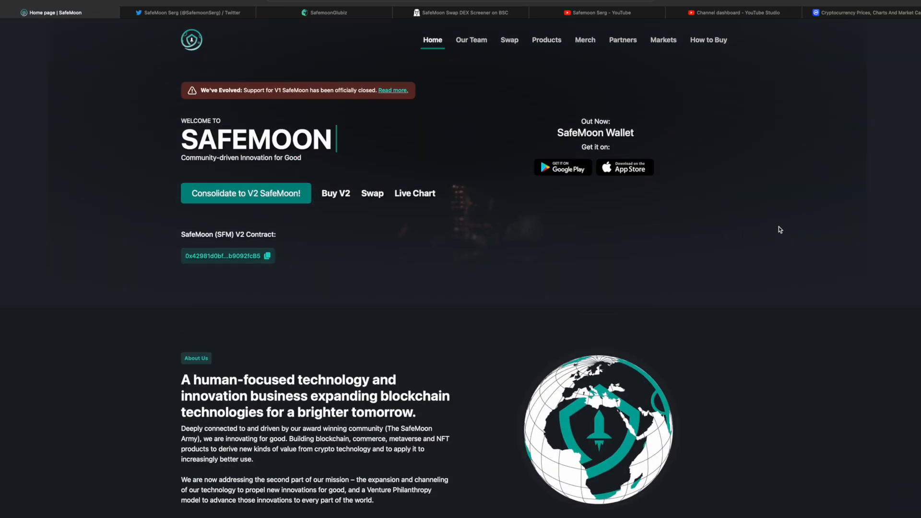
scroll("down", 3)
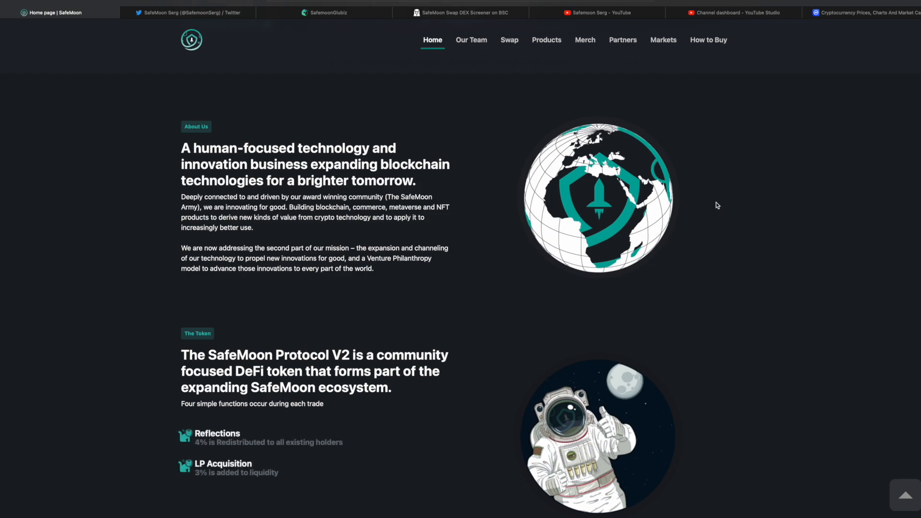
mouse_move(643, 160)
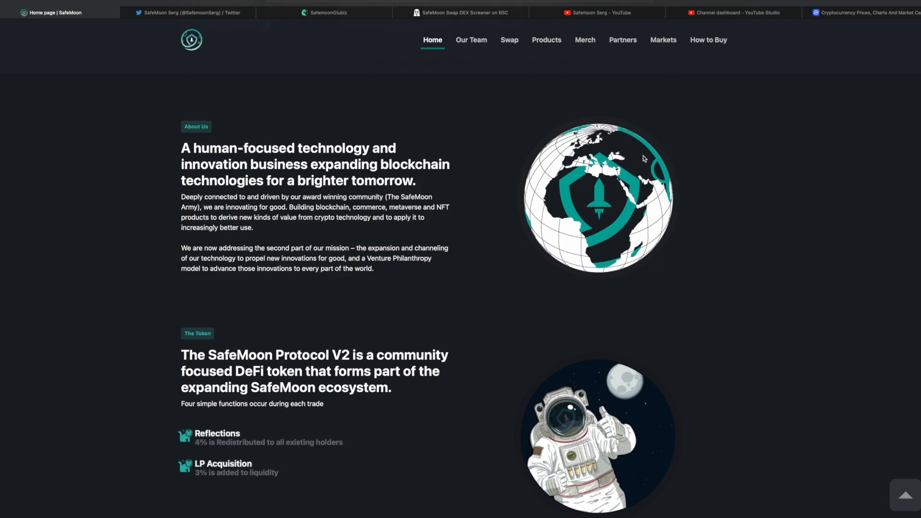
scroll("up", 3)
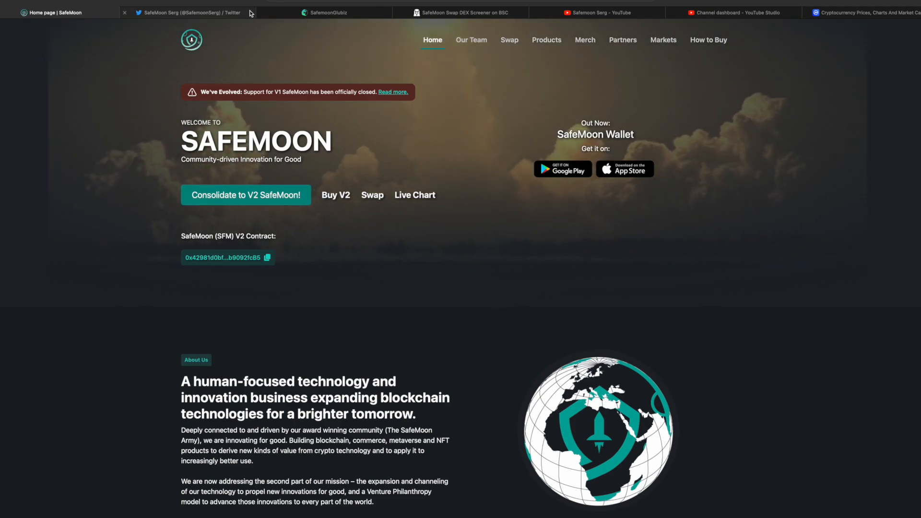
Switch to the SafemoonGlobiz tab and scroll through the stats, holder distribution table and embedded SafeMoon tweets.
left_click(332, 13)
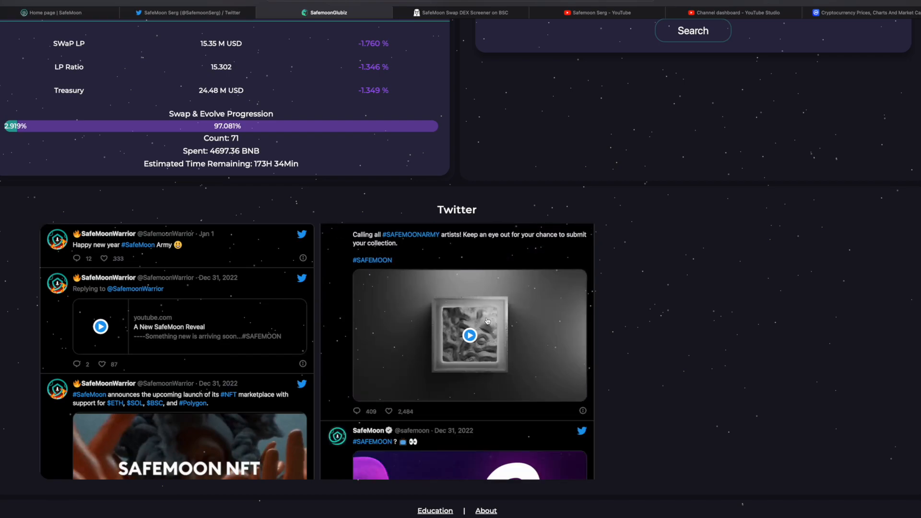
scroll("down", 3)
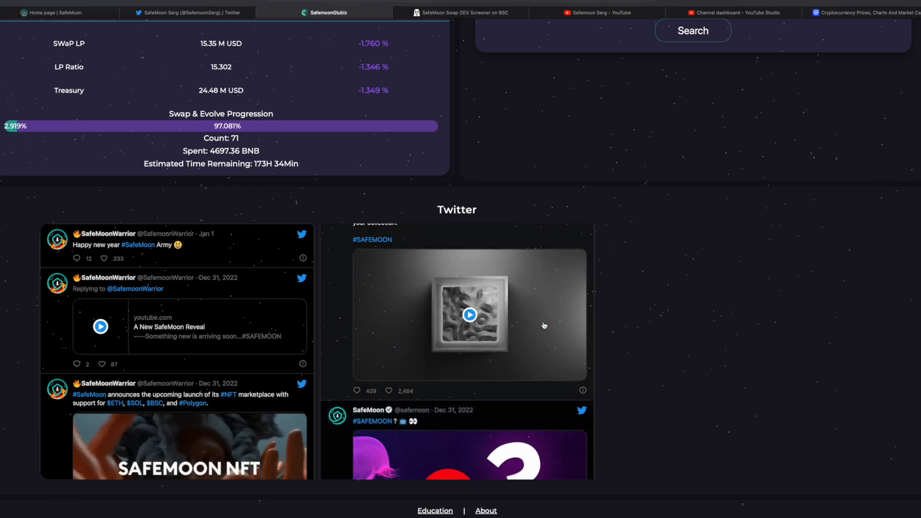
scroll("down", 3)
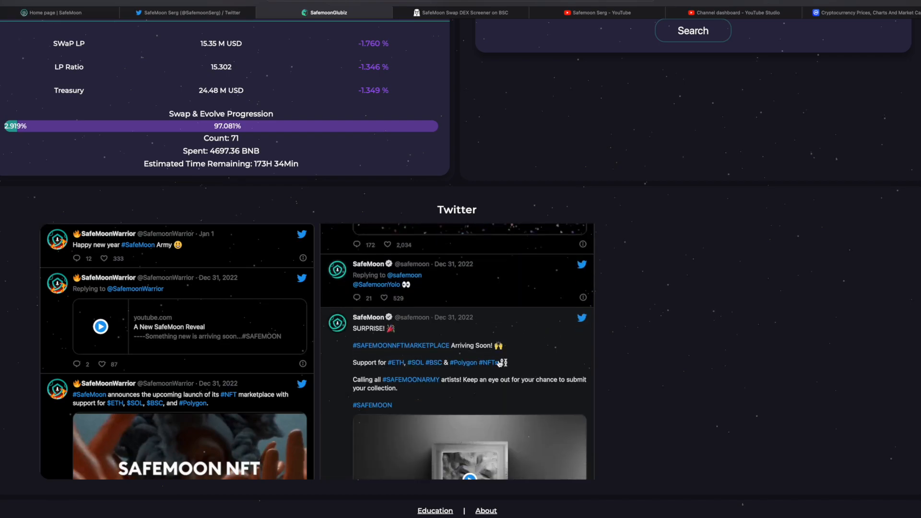
mouse_move(438, 370)
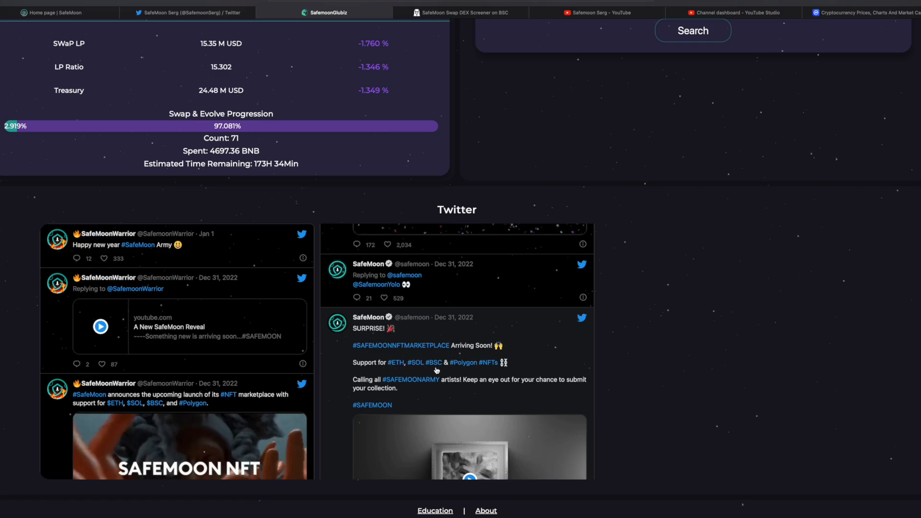
mouse_move(493, 368)
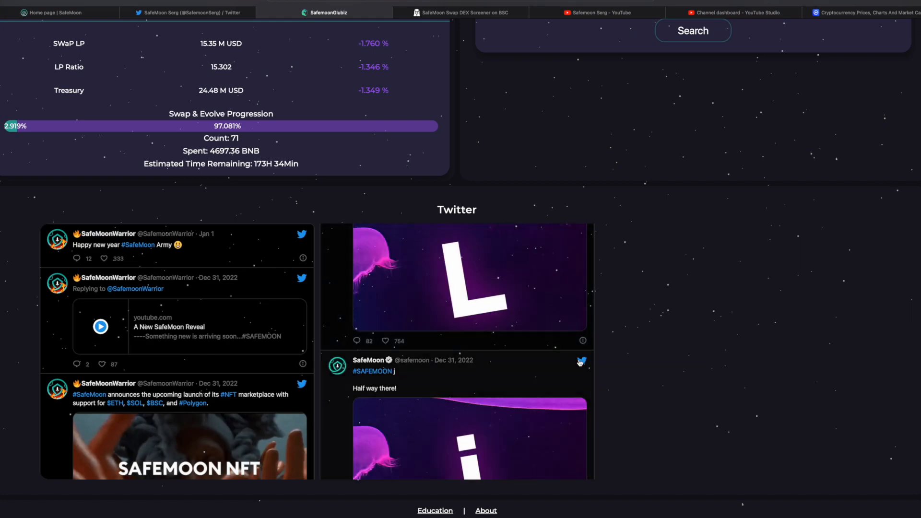
scroll("down", 3)
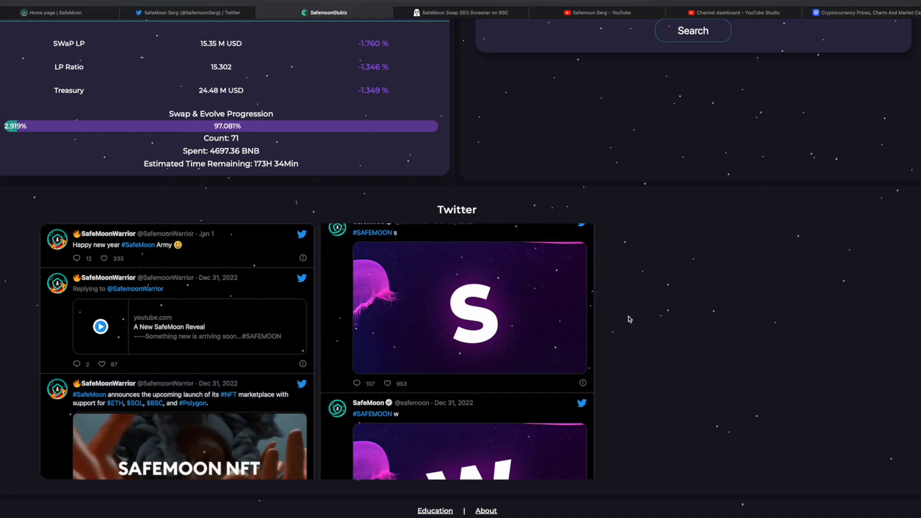
scroll("down", 3)
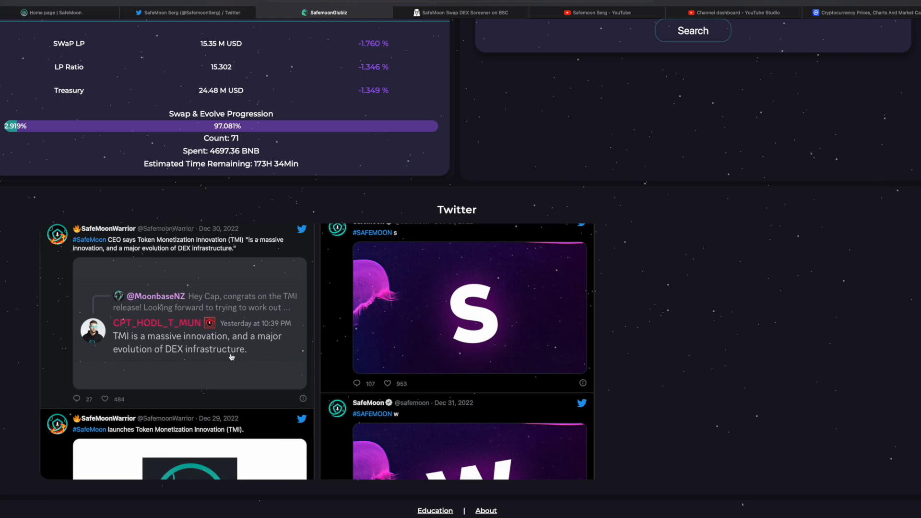
scroll("down", 3)
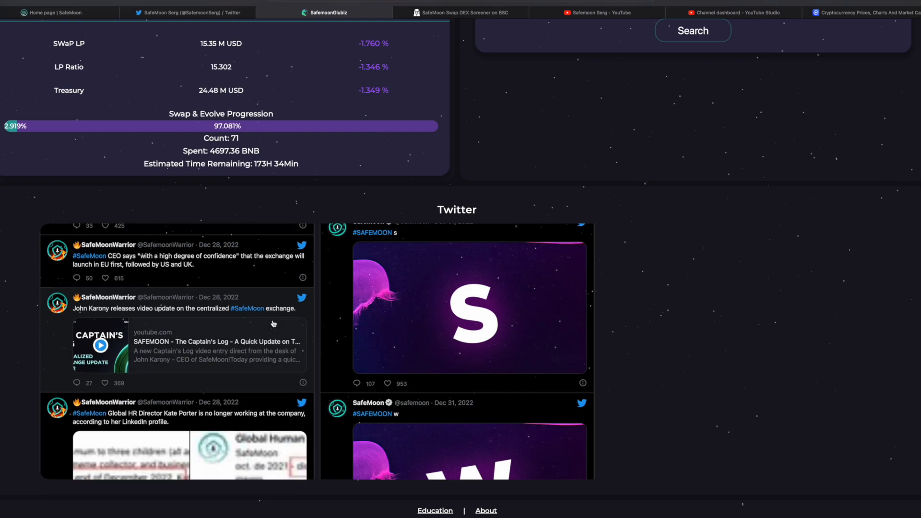
scroll("down", 3)
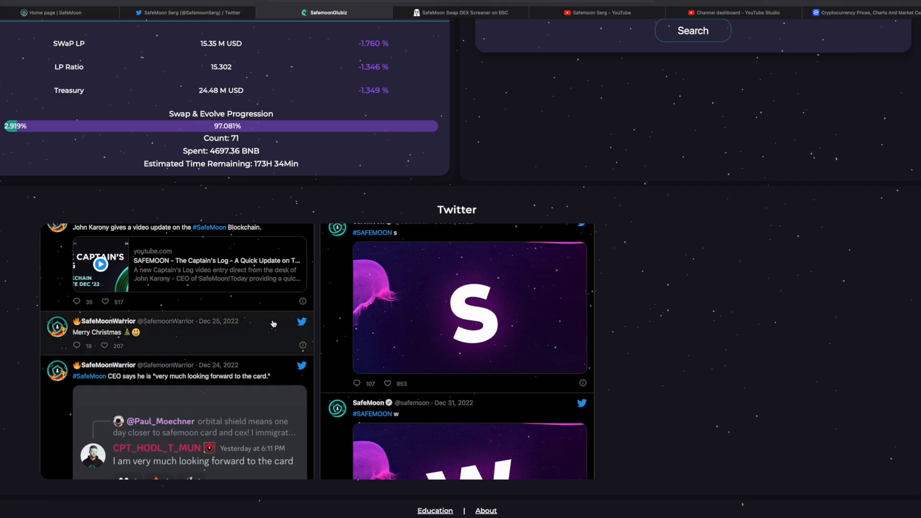
scroll("down", 3)
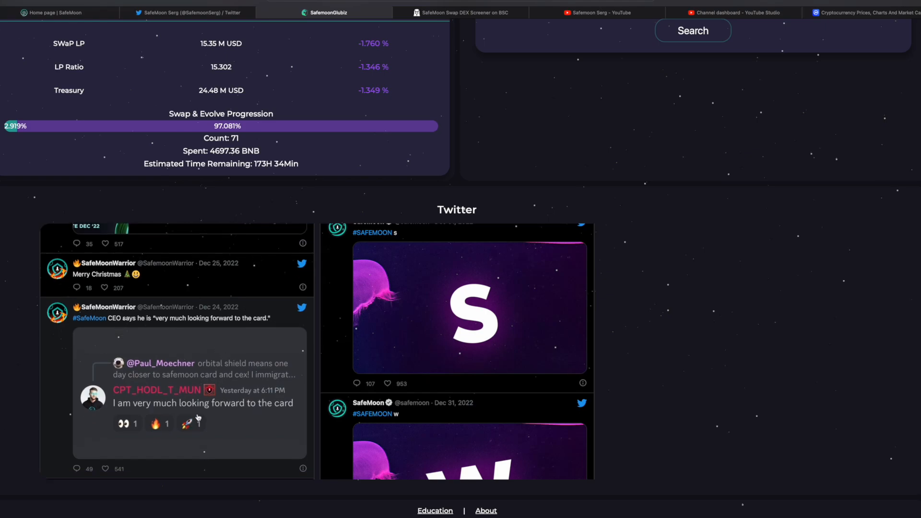
scroll("down", 3)
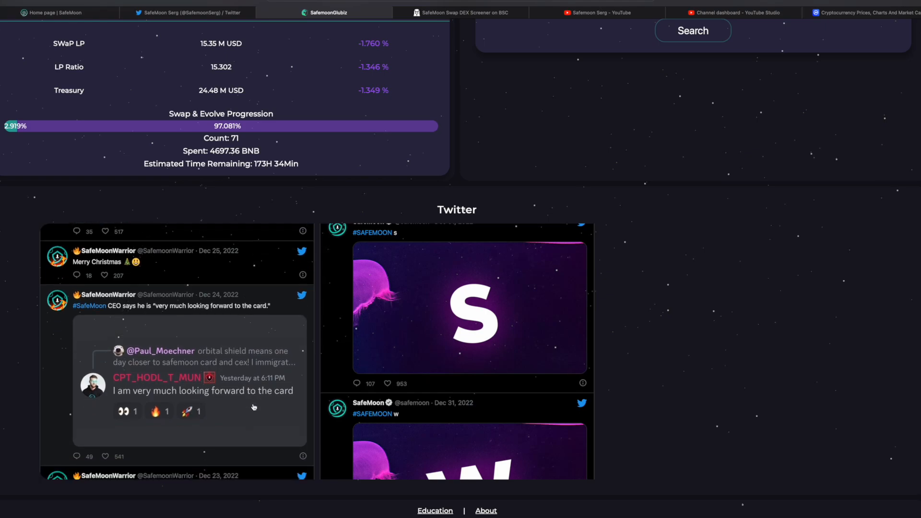
scroll("down", 3)
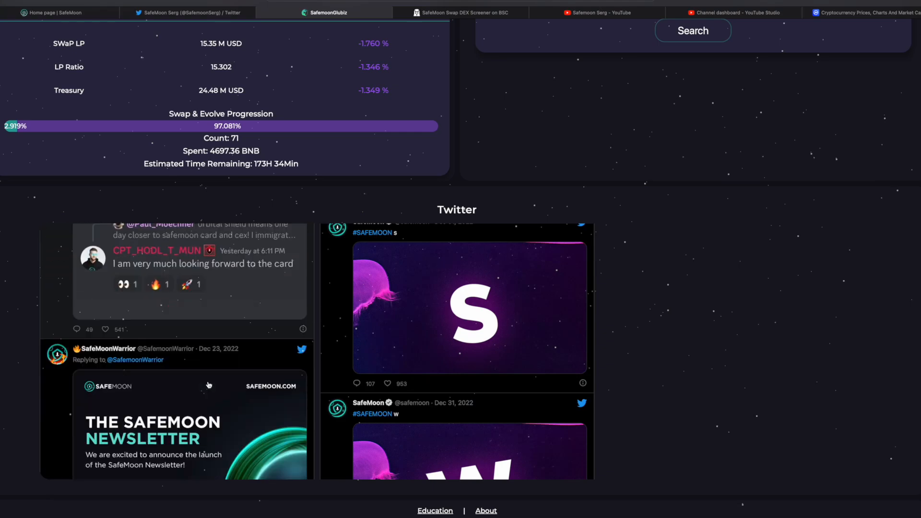
scroll("down", 3)
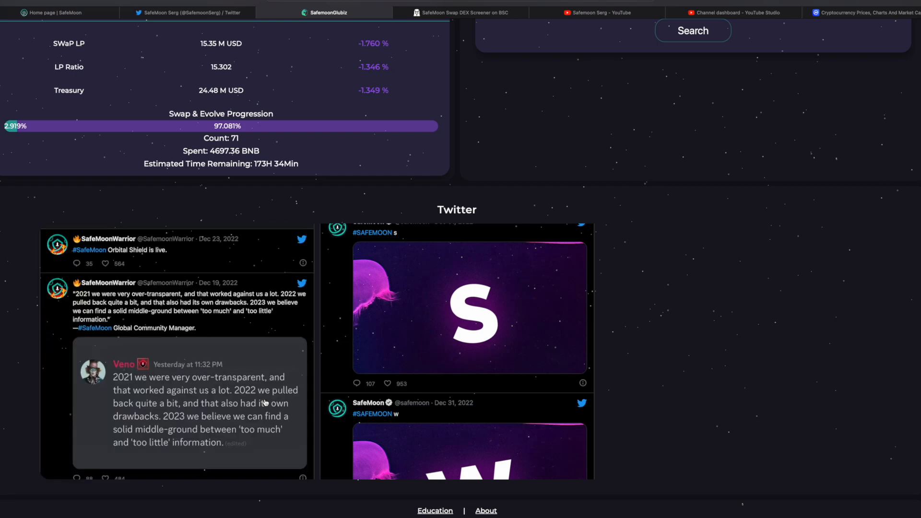
mouse_move(325, 382)
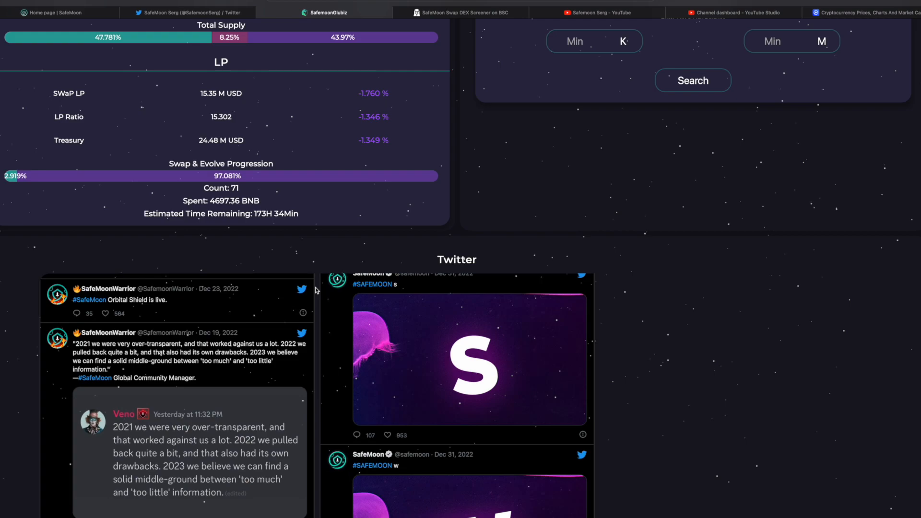
scroll("down", 3)
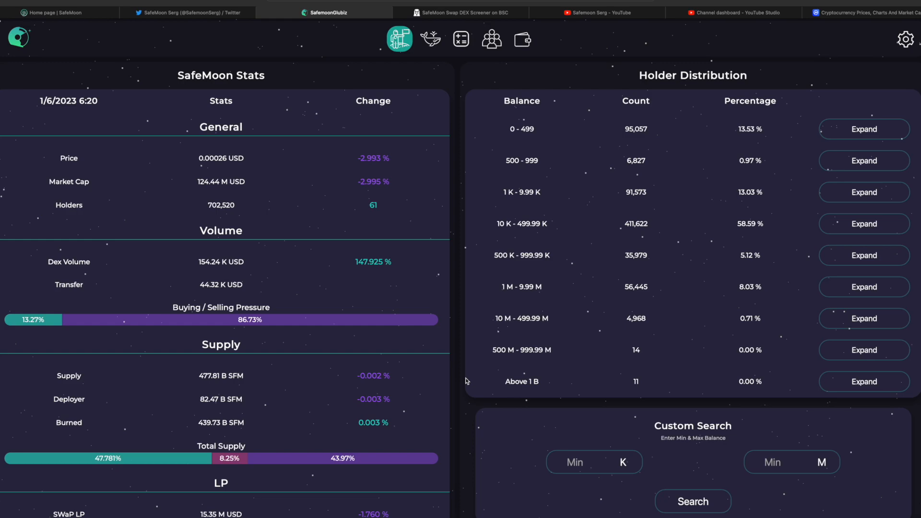
mouse_move(422, 152)
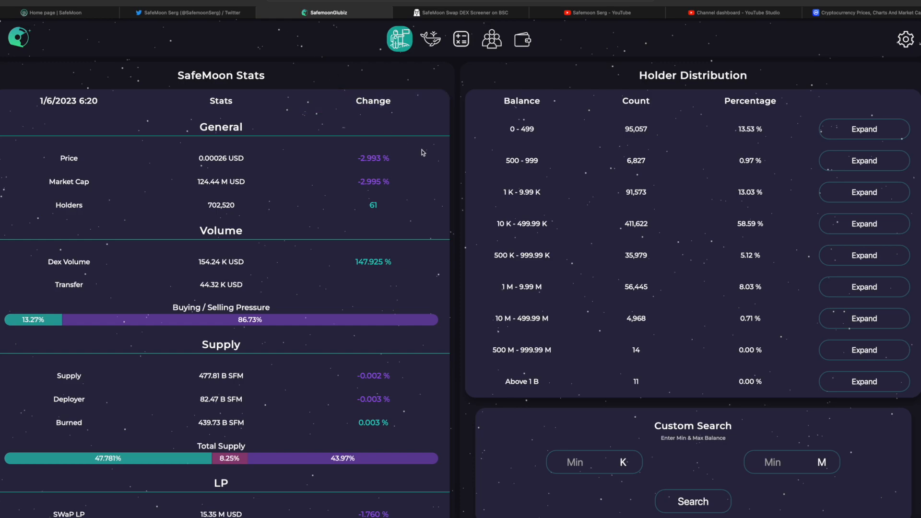
scroll("down", 3)
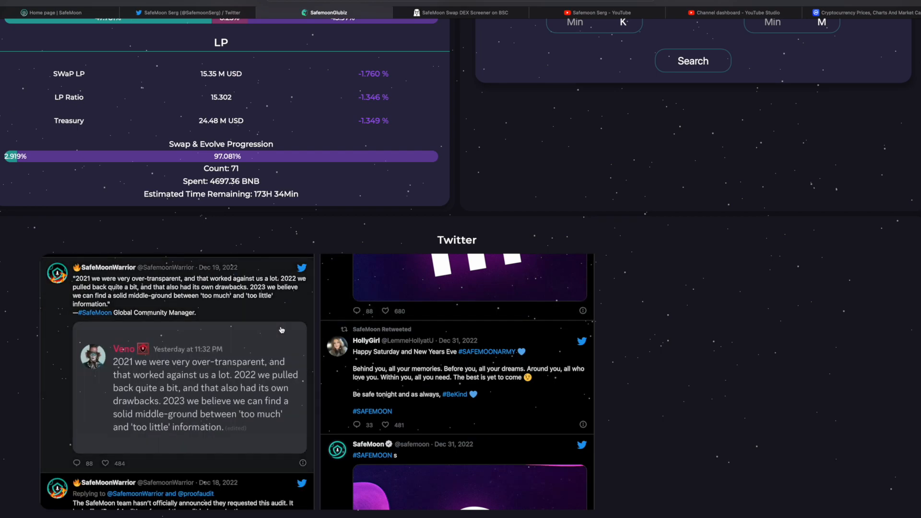
scroll("down", 3)
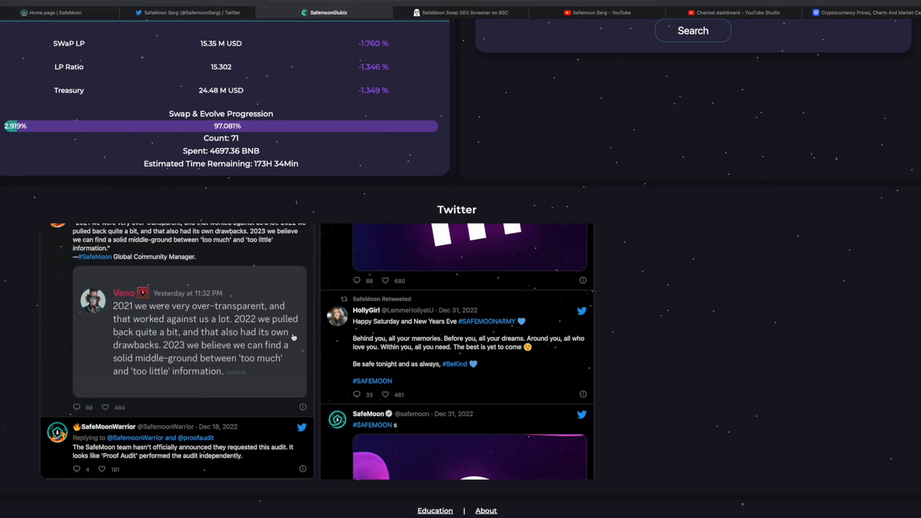
scroll("down", 3)
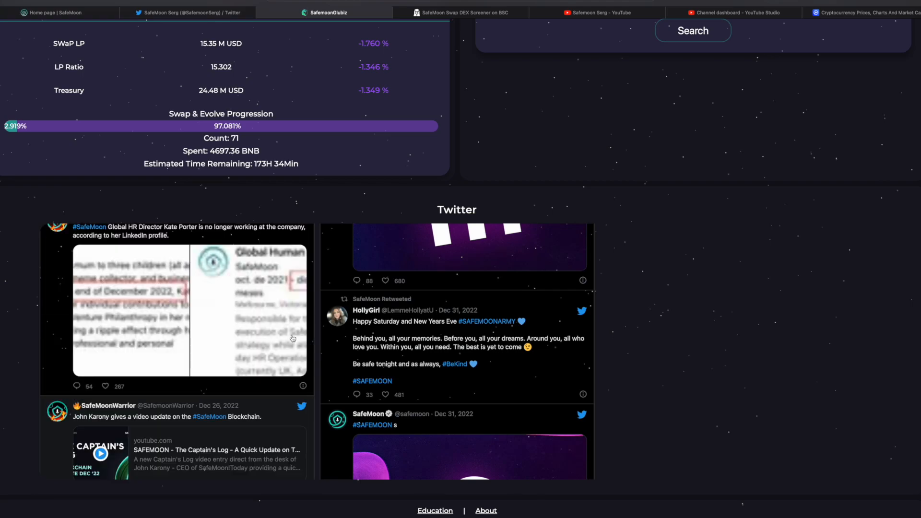
scroll("down", 3)
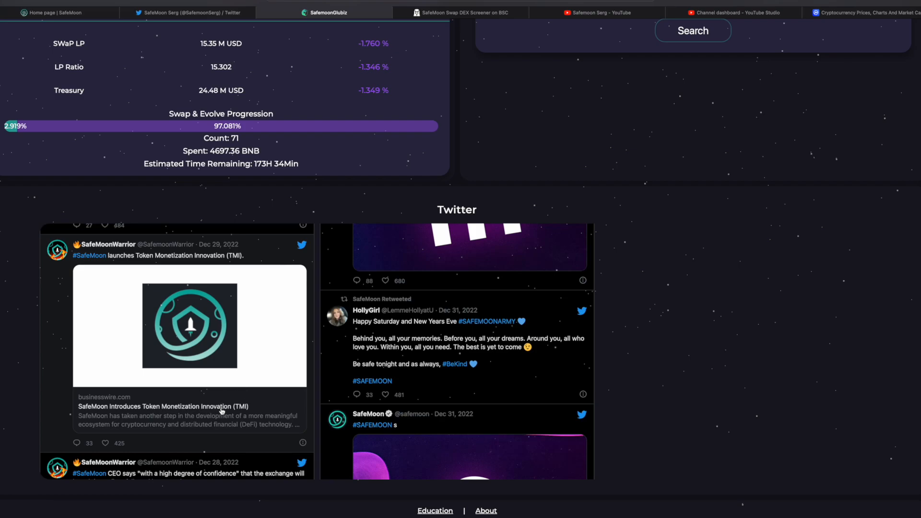
mouse_move(262, 404)
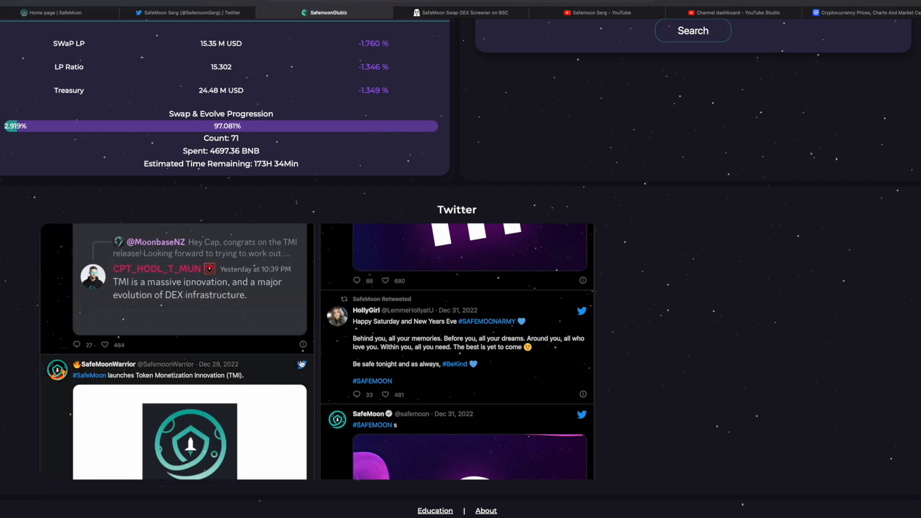
scroll("down", 3)
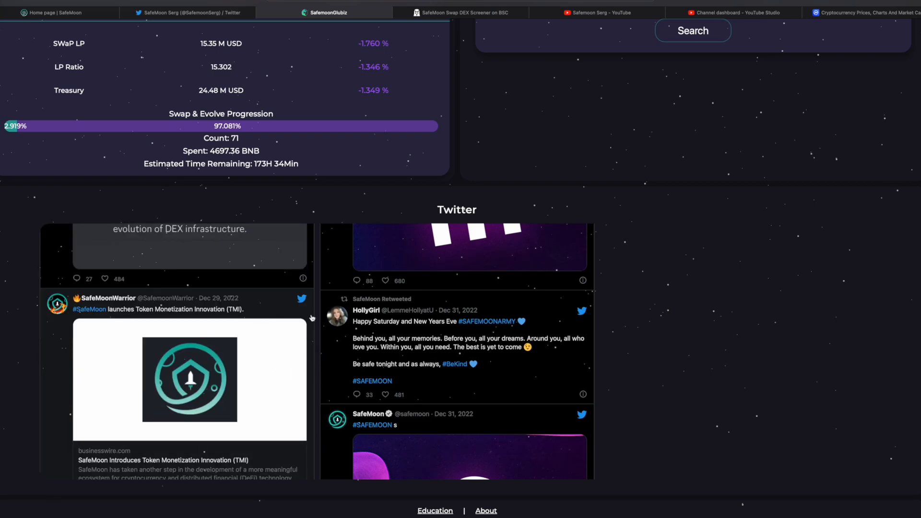
scroll("down", 3)
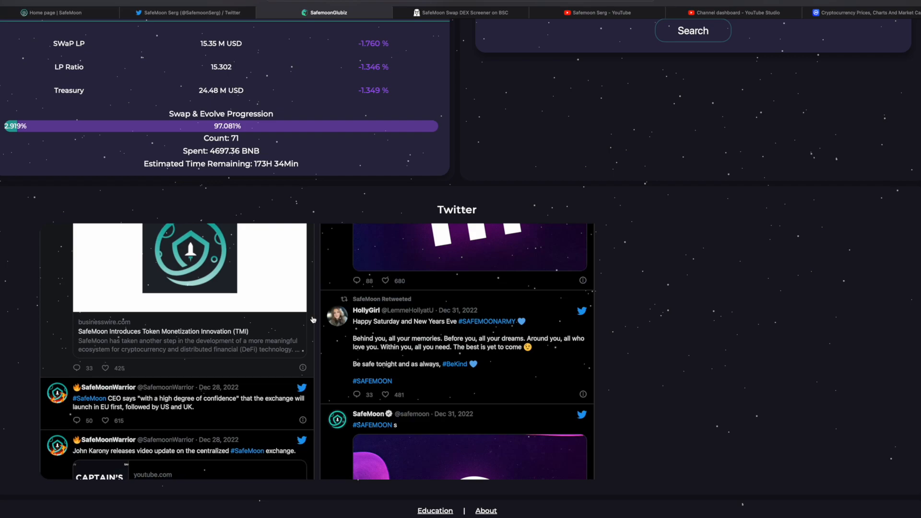
scroll("up", 3)
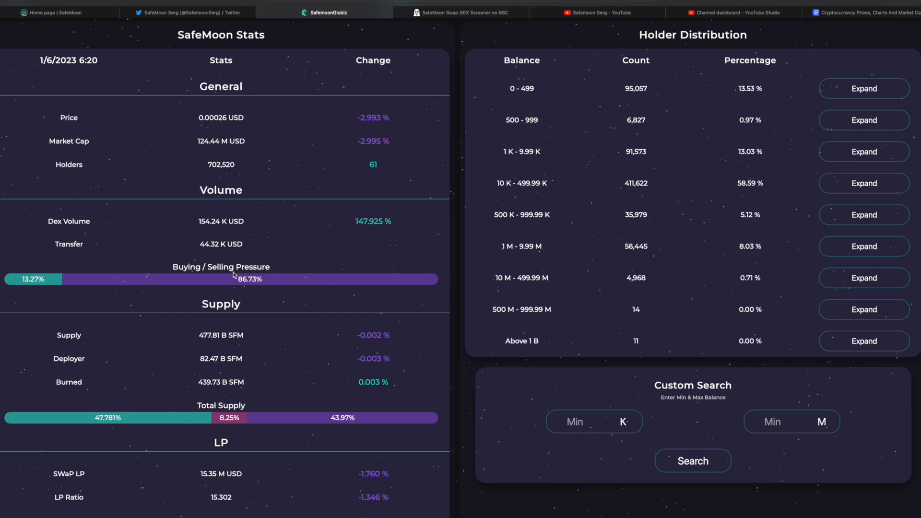
mouse_move(193, 300)
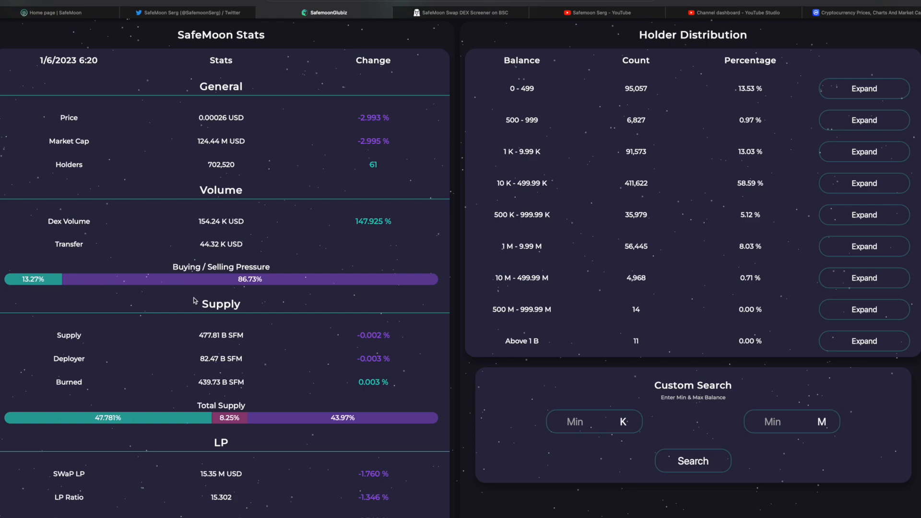
mouse_move(255, 288)
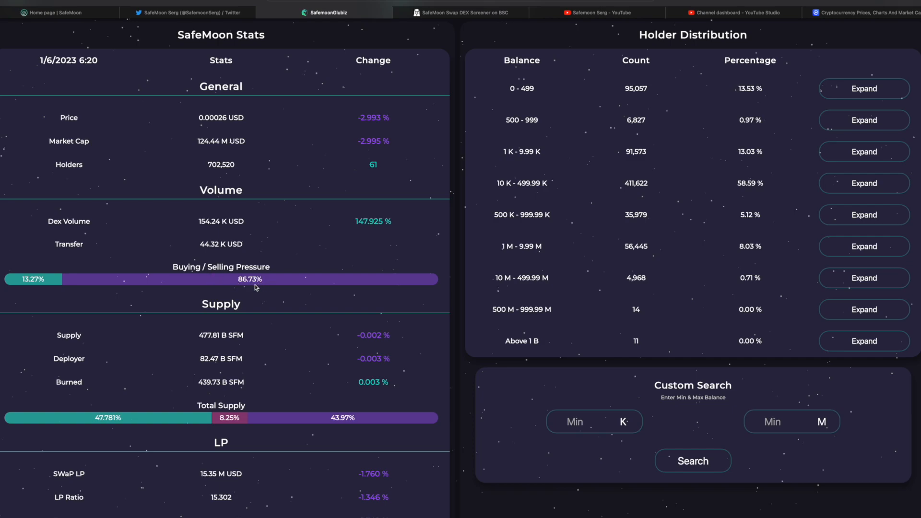
scroll("down", 3)
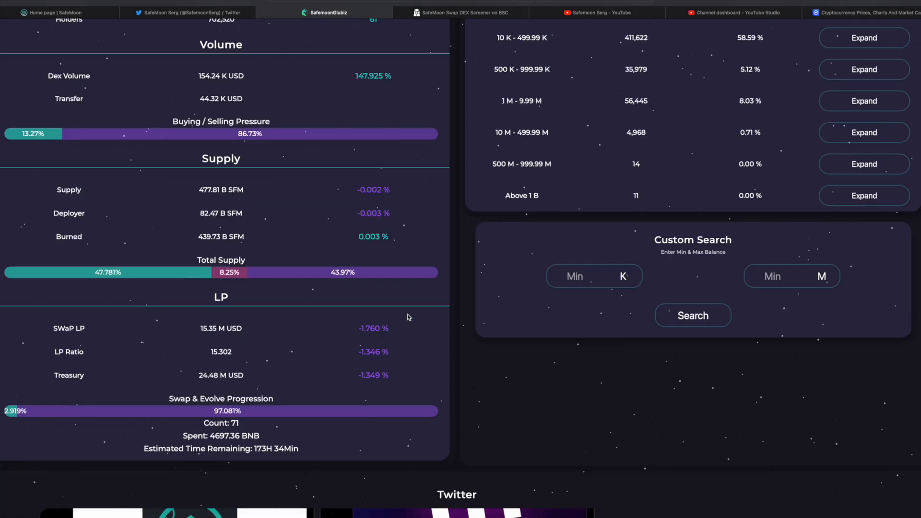
mouse_move(275, 410)
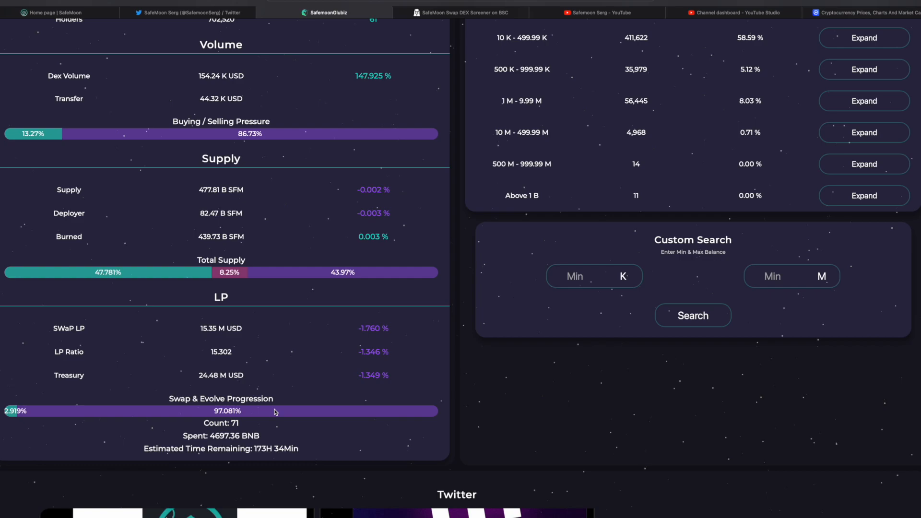
scroll("up", 3)
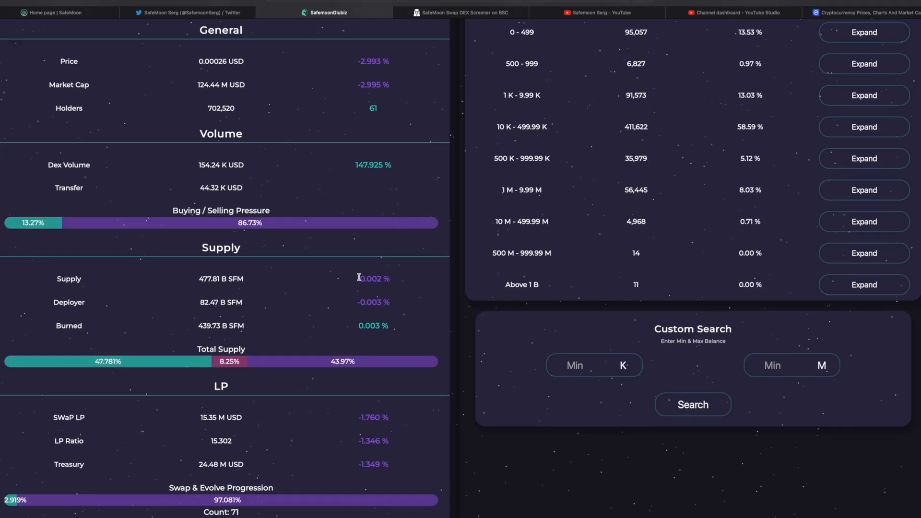
scroll("up", 3)
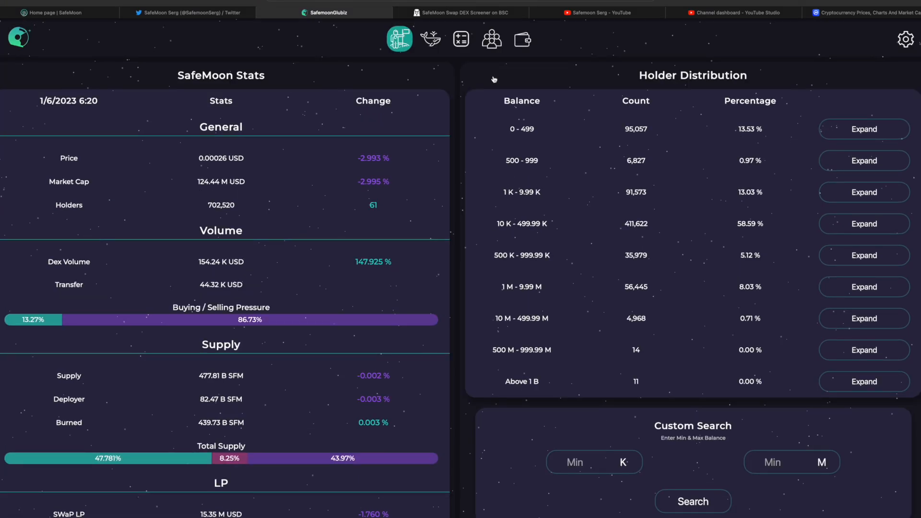
Switch to the DEX Screener SafeMoon Swap BSC pairs list and review SFM/WBNB leading by transactions.
left_click(465, 13)
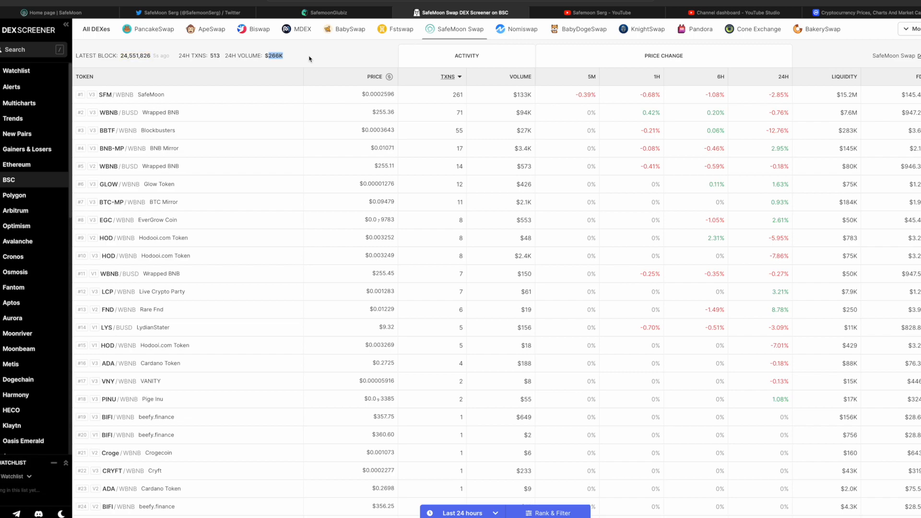
scroll("down", 3)
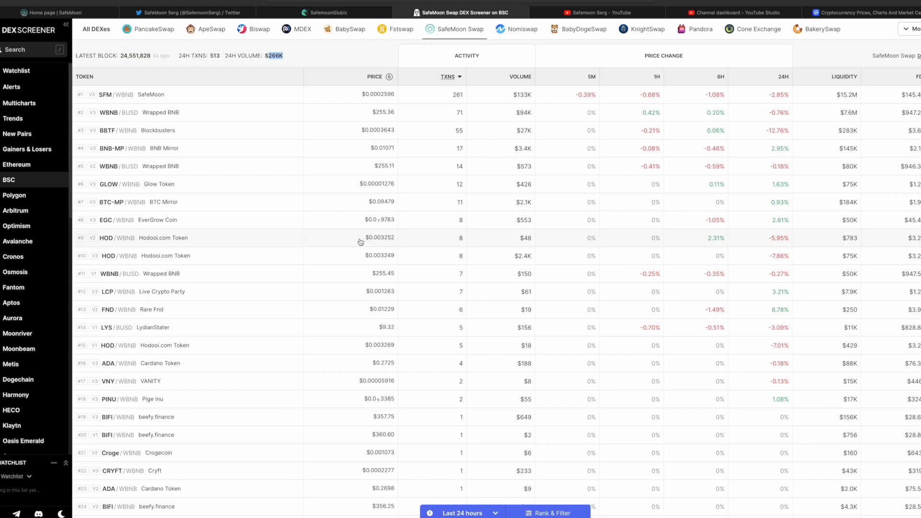
mouse_move(403, 206)
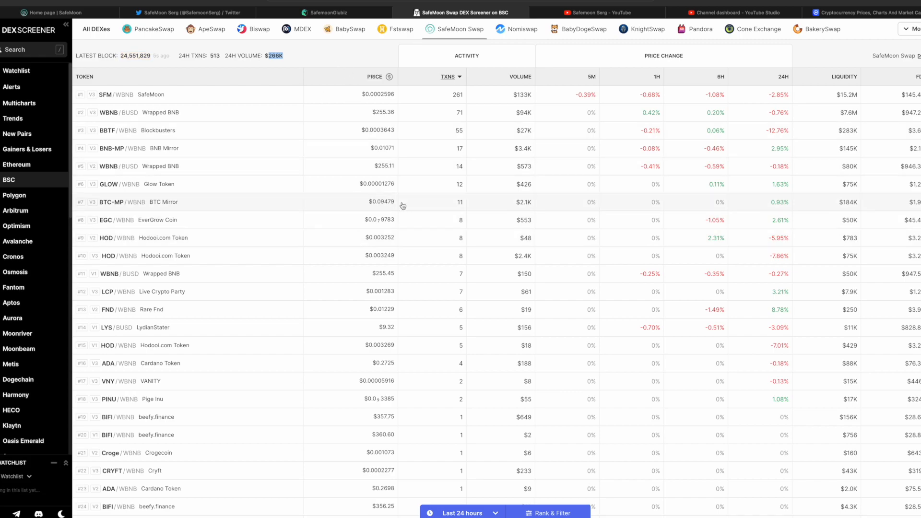
scroll("down", 3)
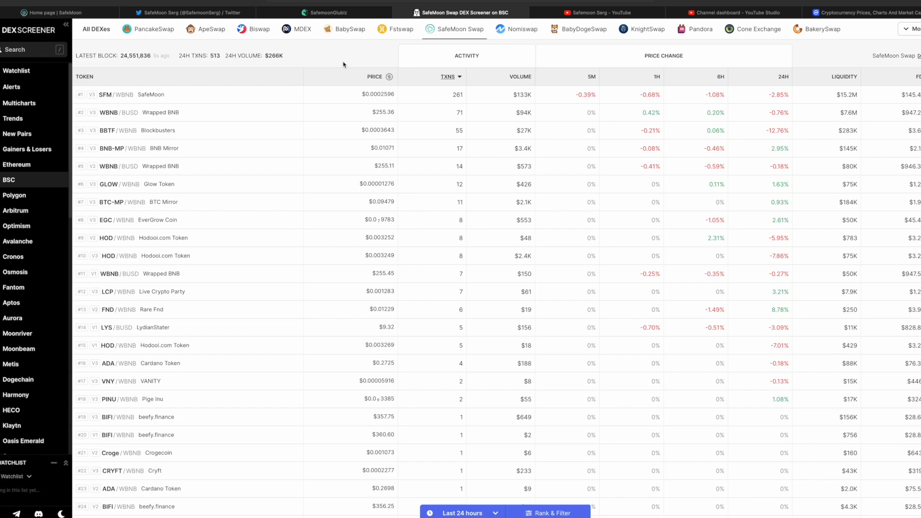
mouse_move(85, 8)
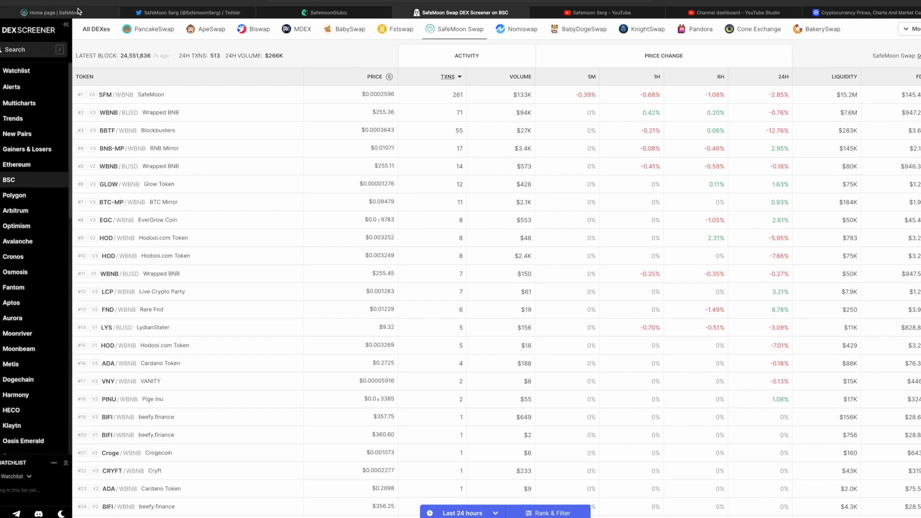
Switch back to the SafeMoon home page tab and glance down it.
left_click(52, 10)
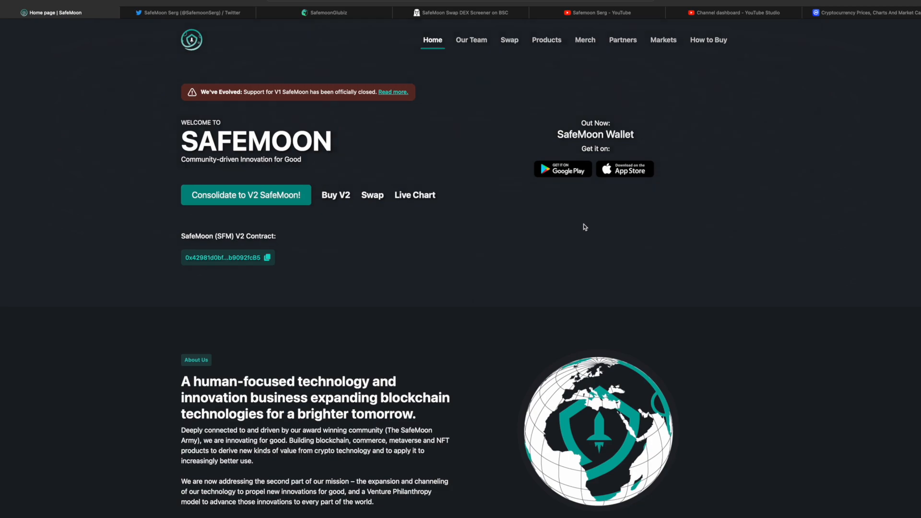
scroll("down", 3)
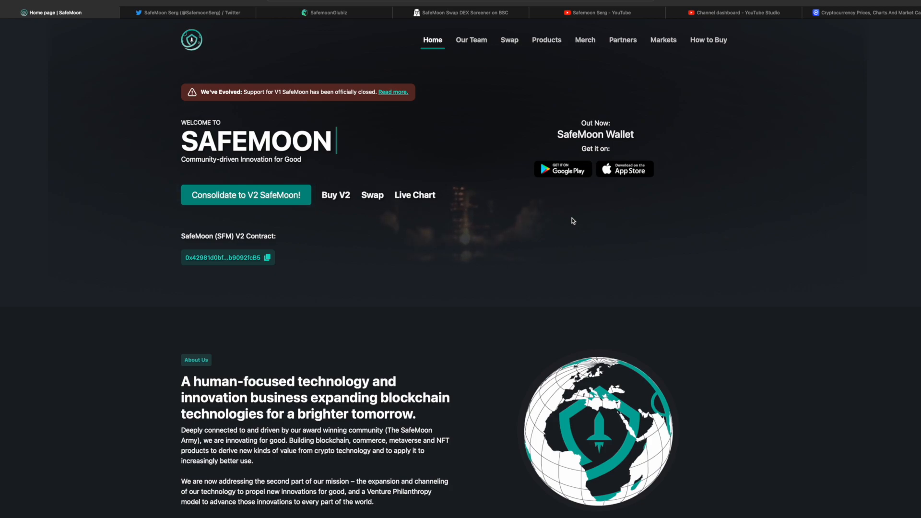
mouse_move(573, 307)
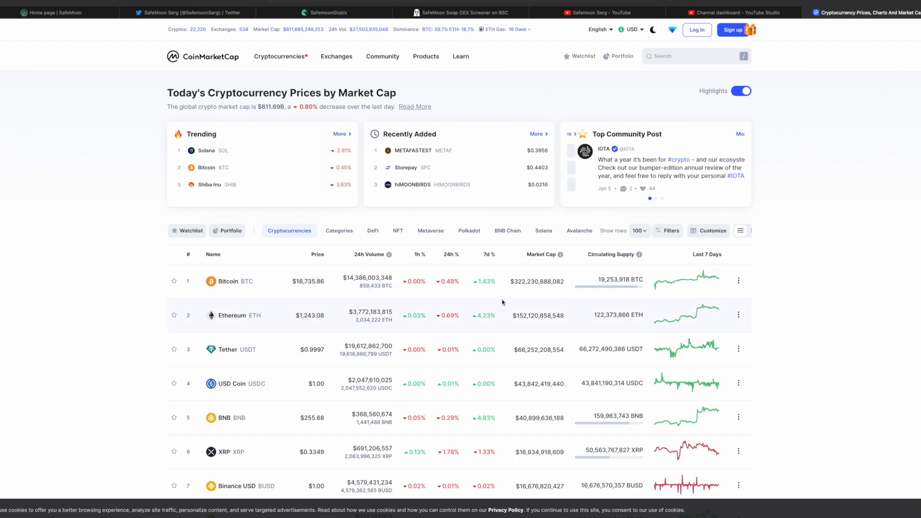
Scroll through the CoinMarketCap price table, then switch to the SFM/WBNB pair page on DEX Screener.
scroll("down", 3)
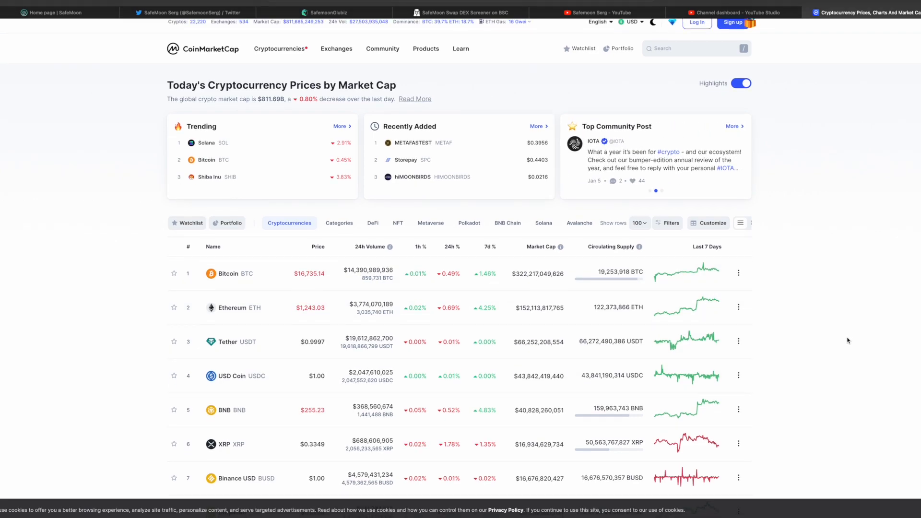
scroll("down", 3)
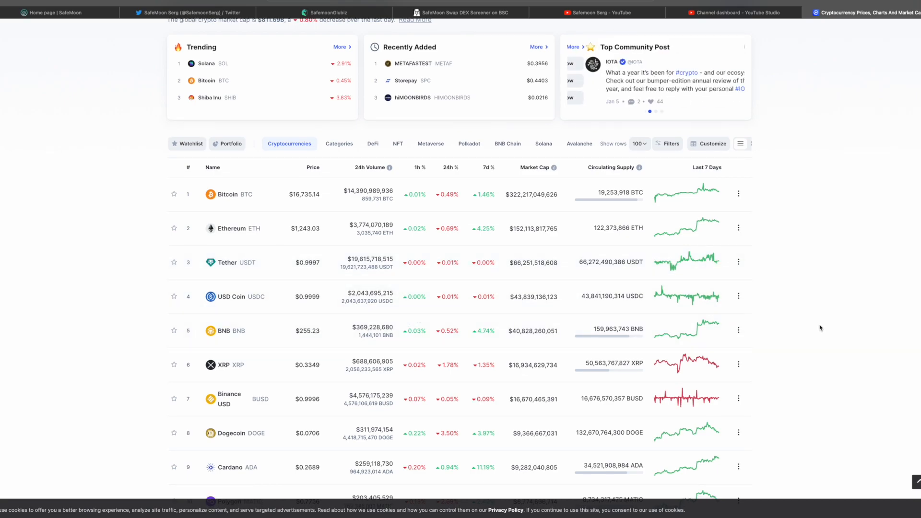
scroll("down", 3)
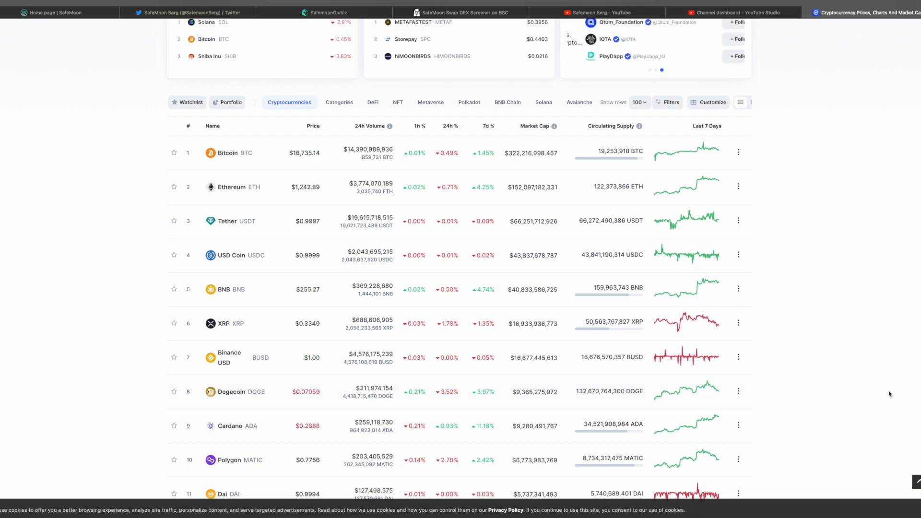
scroll("up", 3)
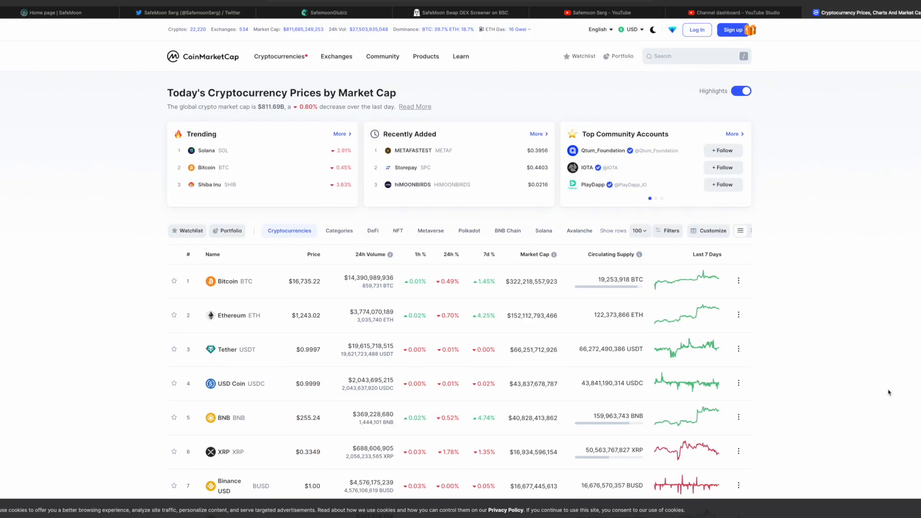
scroll("down", 3)
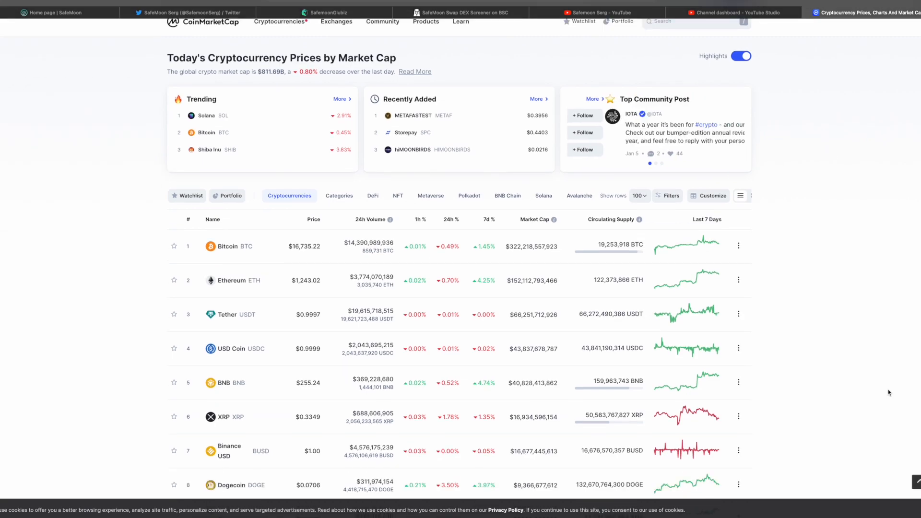
scroll("down", 3)
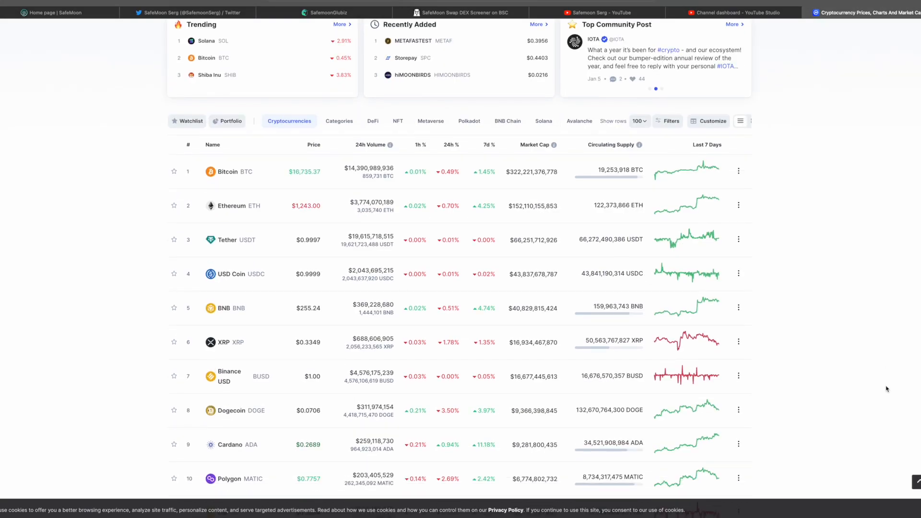
scroll("down", 3)
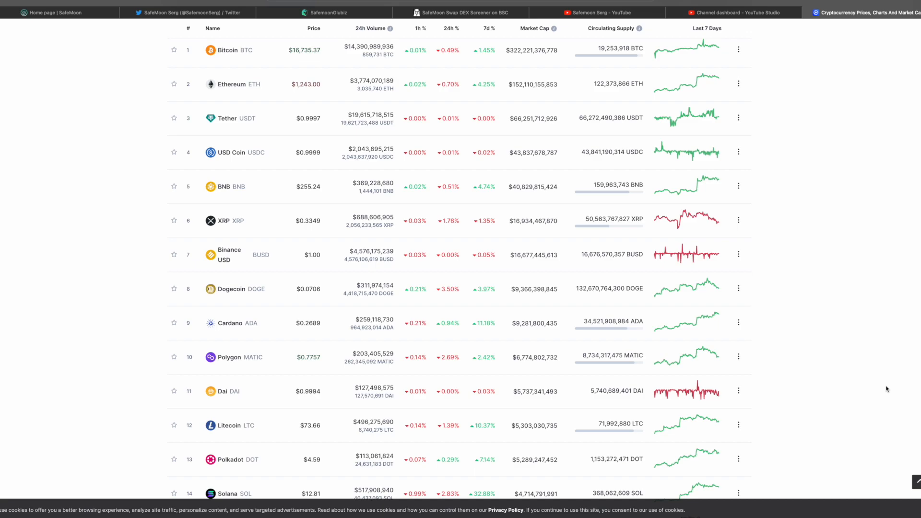
scroll("down", 3)
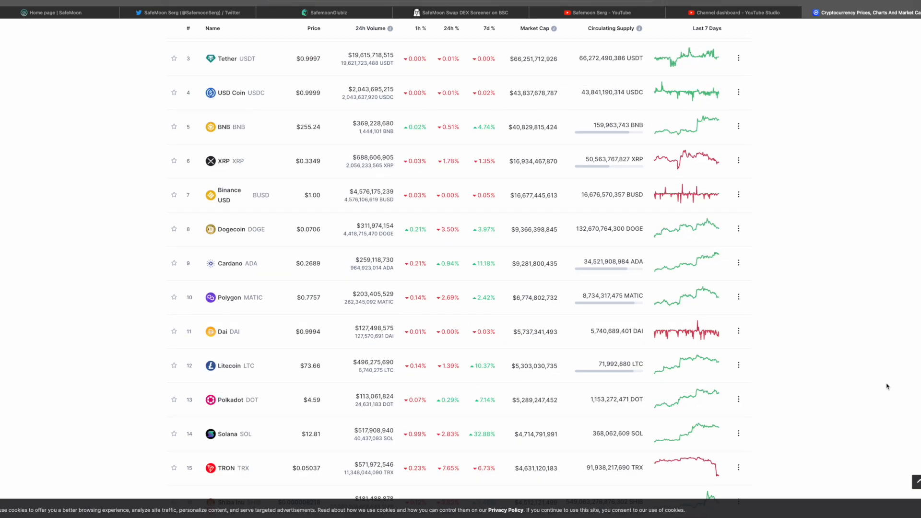
scroll("down", 3)
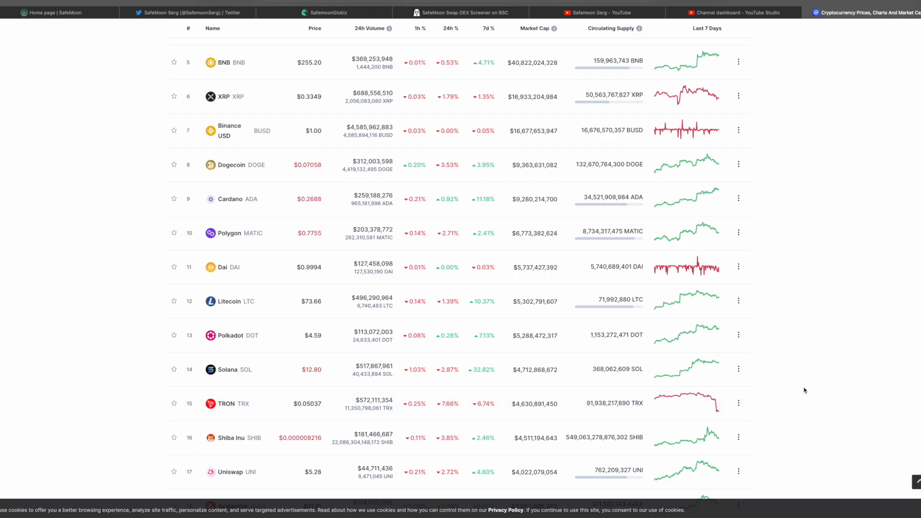
mouse_move(689, 379)
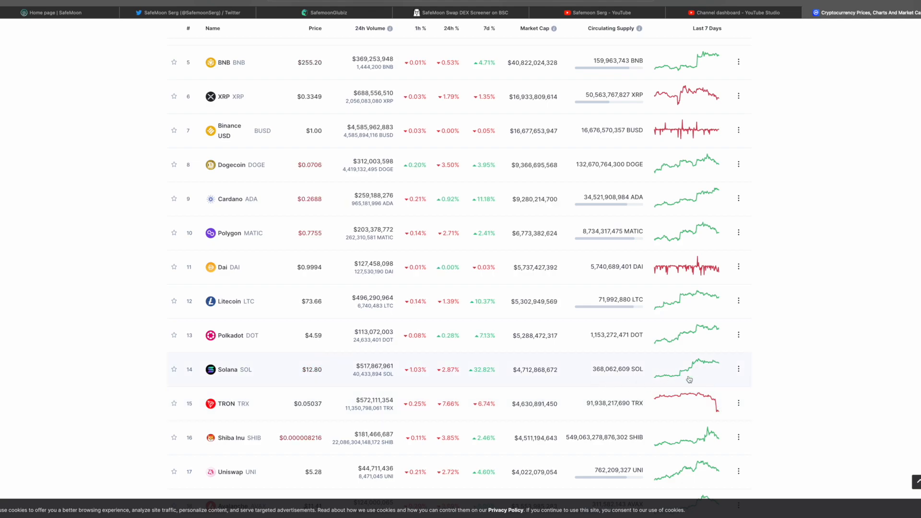
mouse_move(599, 437)
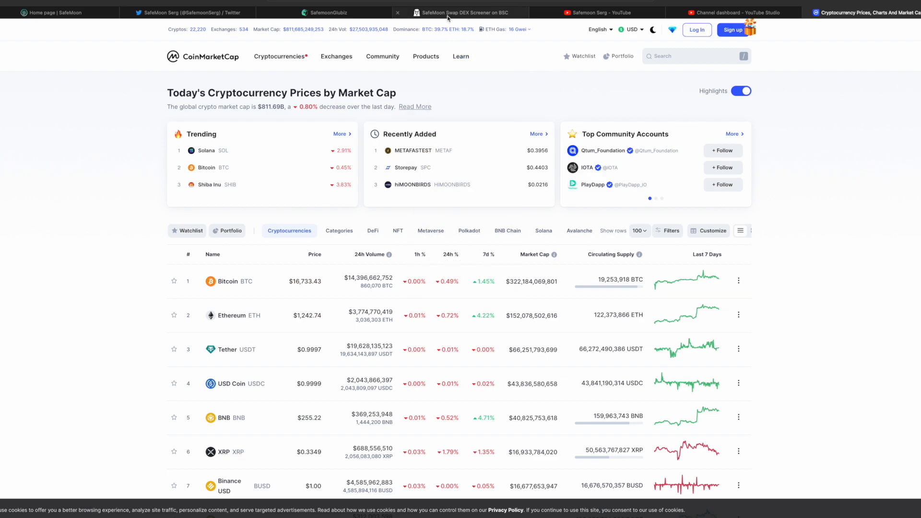
left_click(468, 12)
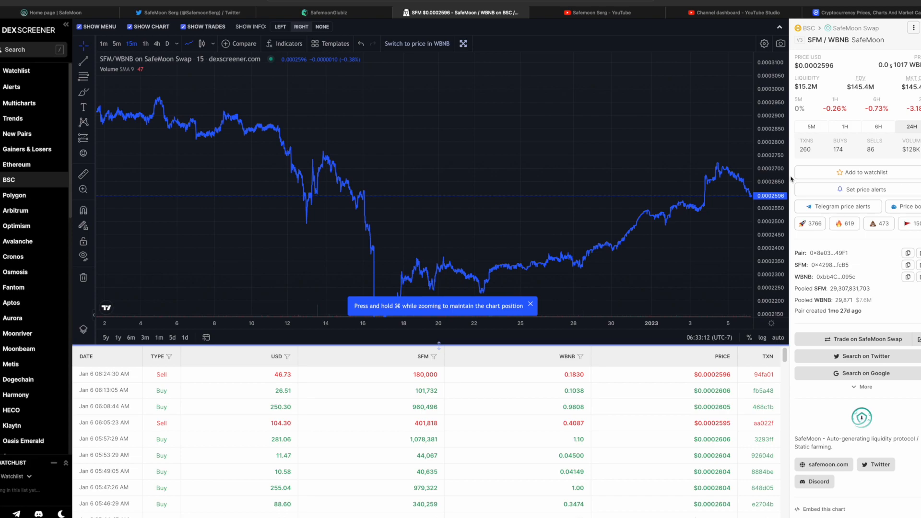
After reviewing the SFM/WBNB chart, switch back to the CoinMarketCap price rankings tab.
scroll("down", 3)
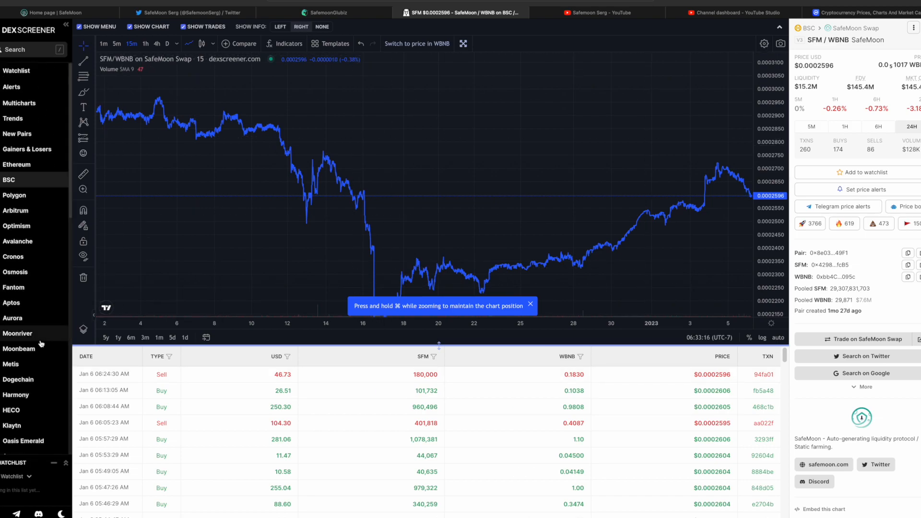
left_click(873, 12)
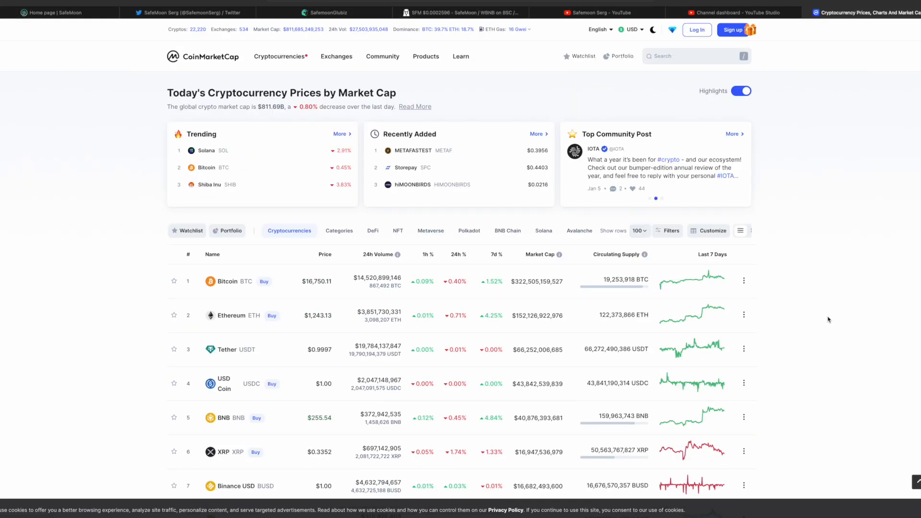
Glance down the CoinMarketCap table and return to the SFM/WBNB DEX Screener chart.
scroll("down", 3)
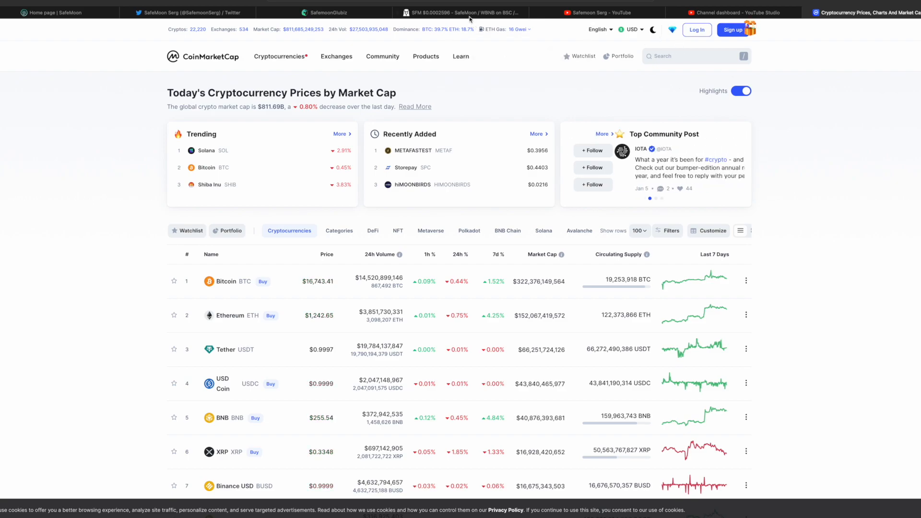
left_click(470, 12)
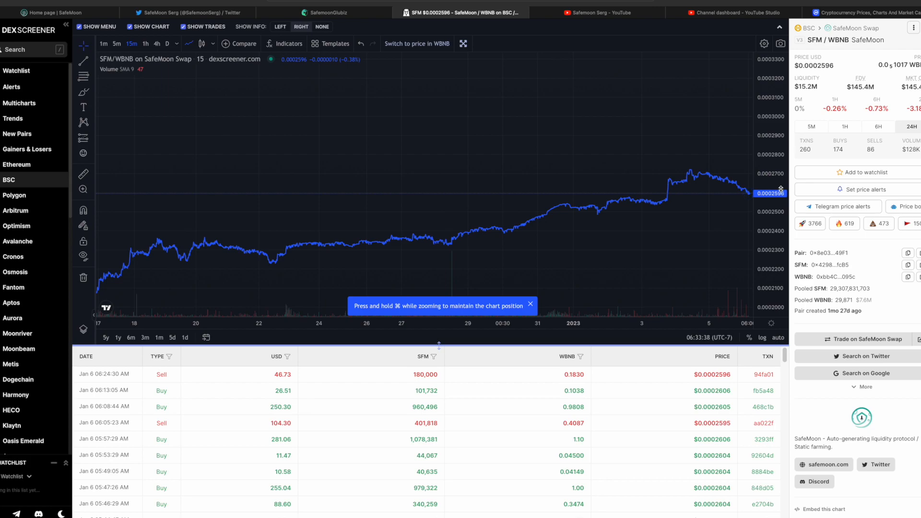
mouse_move(661, 195)
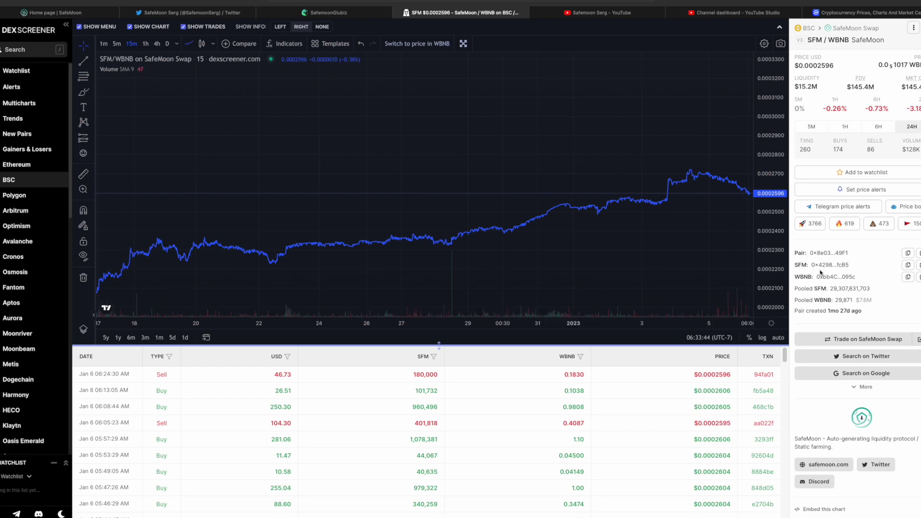
mouse_move(816, 261)
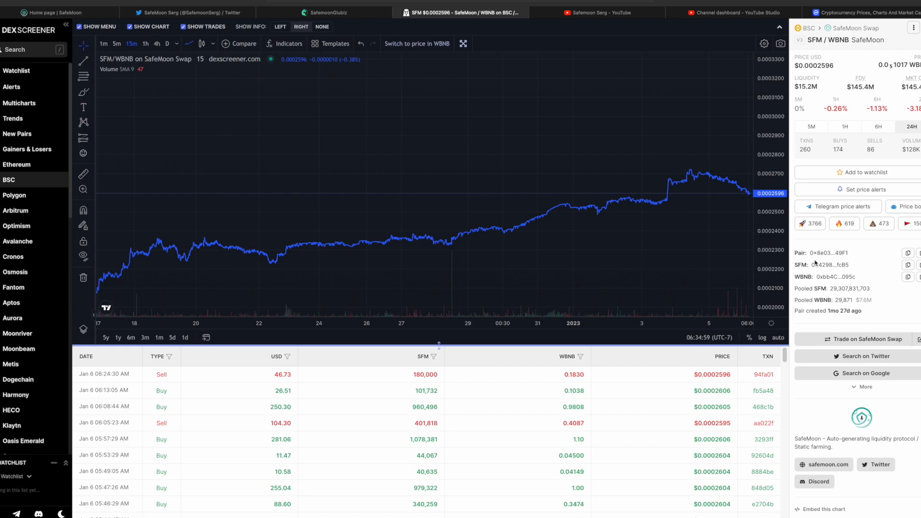
Switch to the SafeMoon Serg Twitter profile and scroll to the retweeted CEO statement article.
left_click(186, 12)
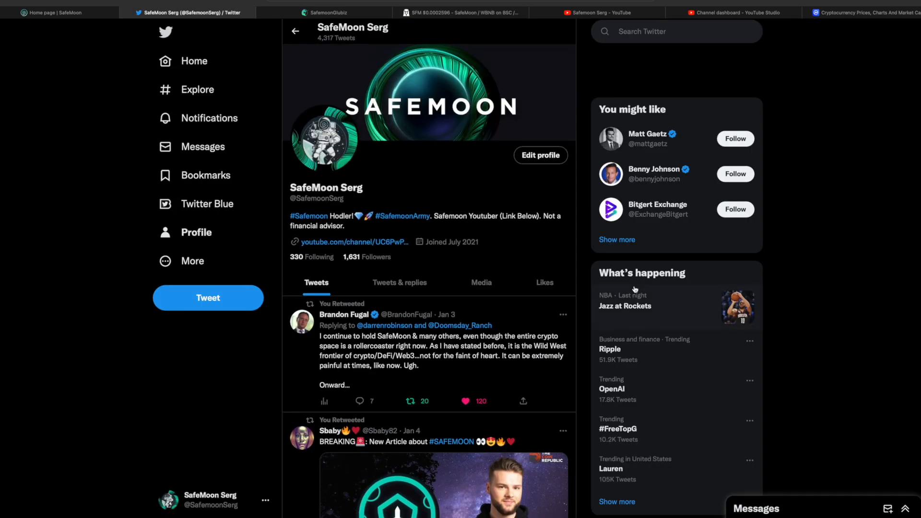
scroll("down", 3)
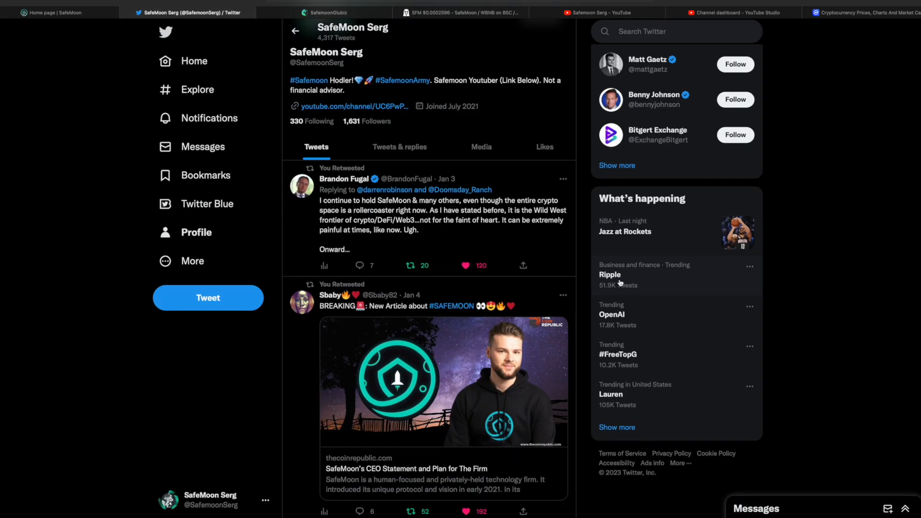
mouse_move(592, 286)
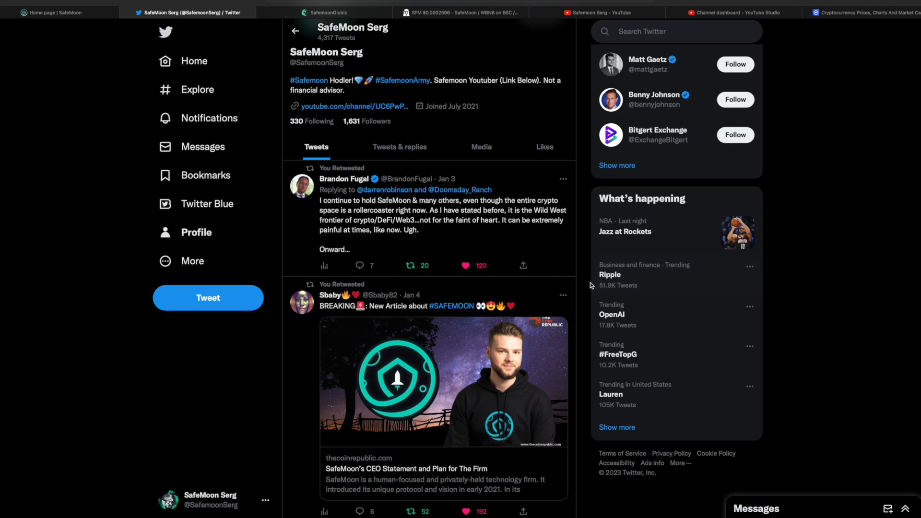